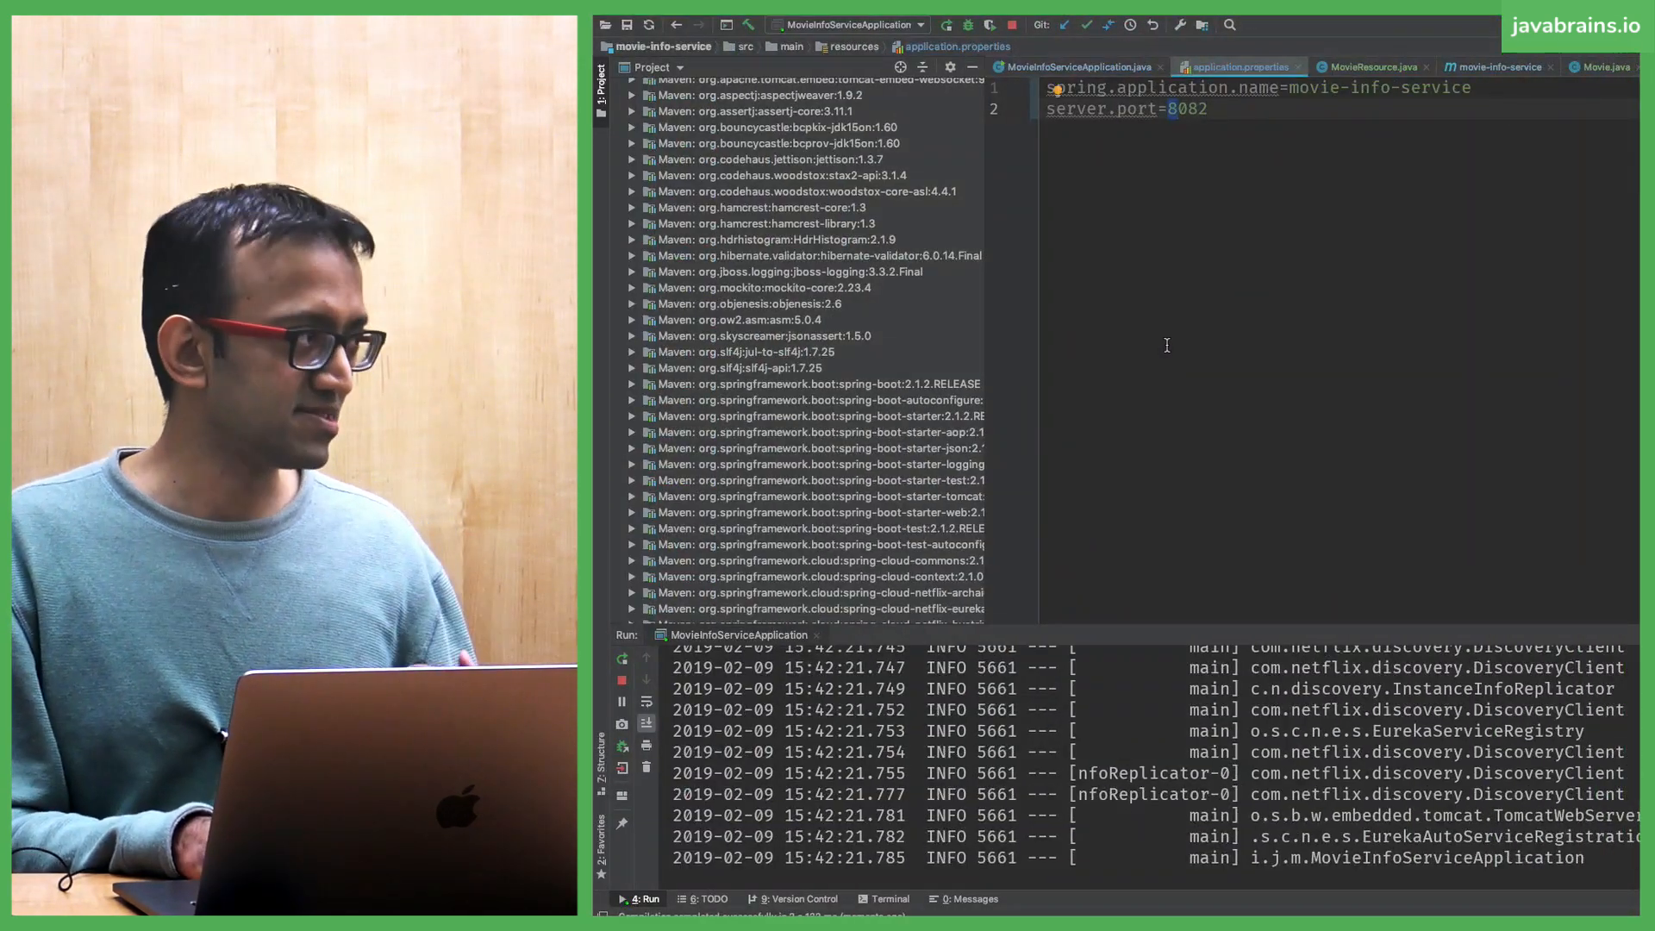
# Switch to the movie-catalog-service project window via the Window menu
pyautogui.click(1248, 22)
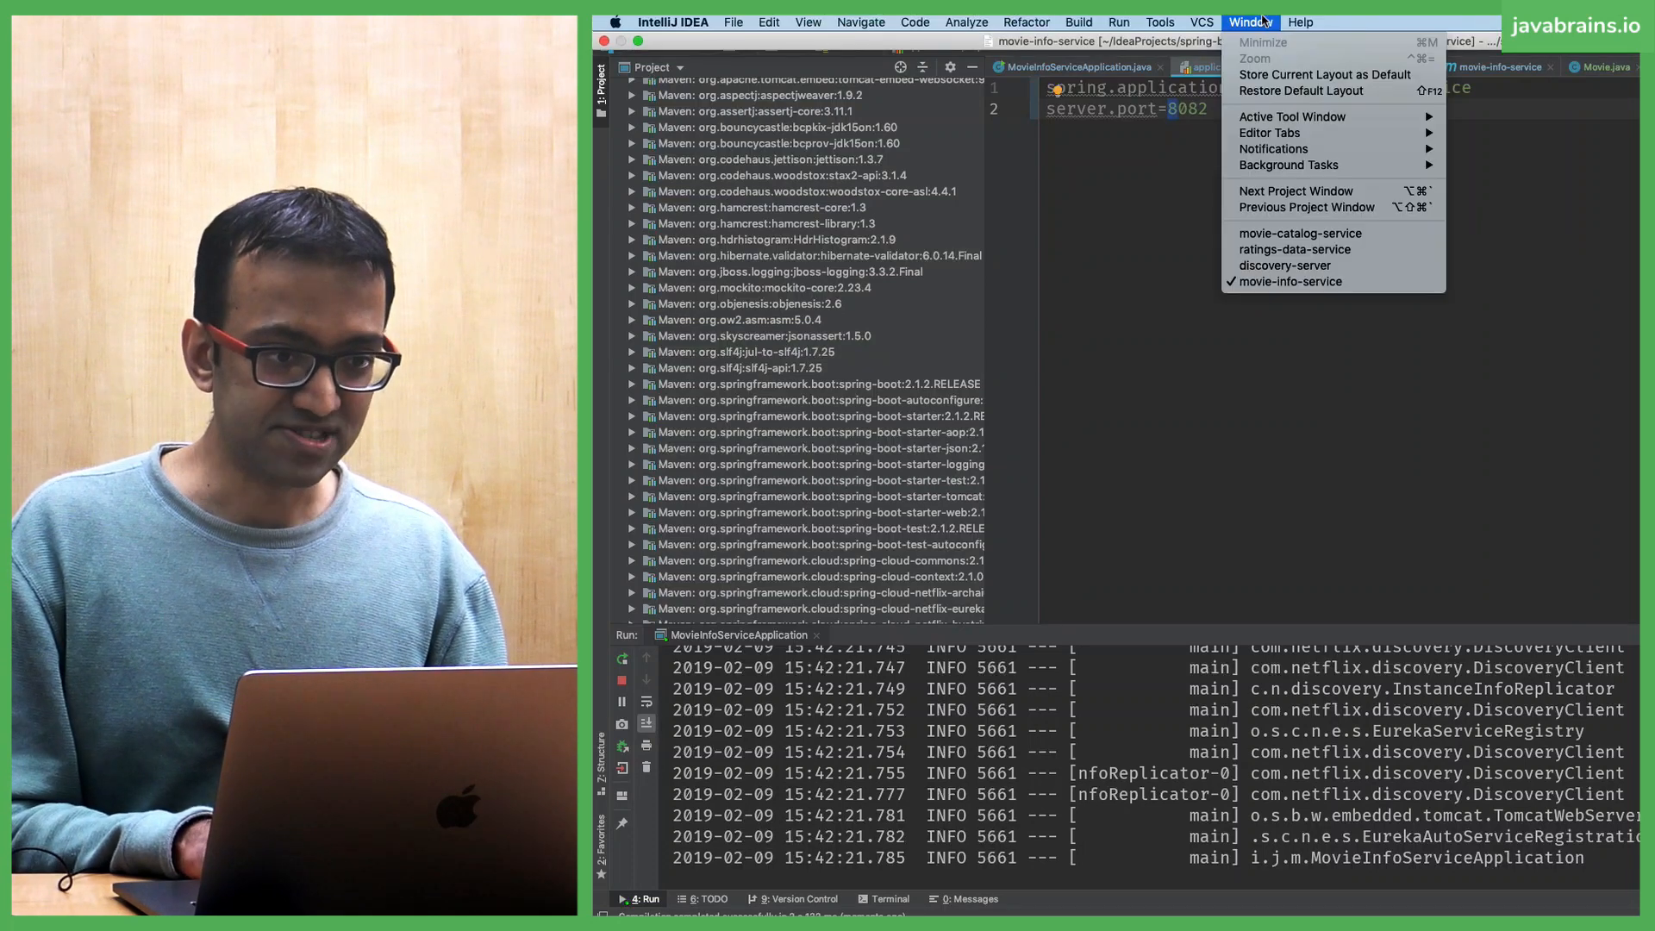
pyautogui.click(1301, 233)
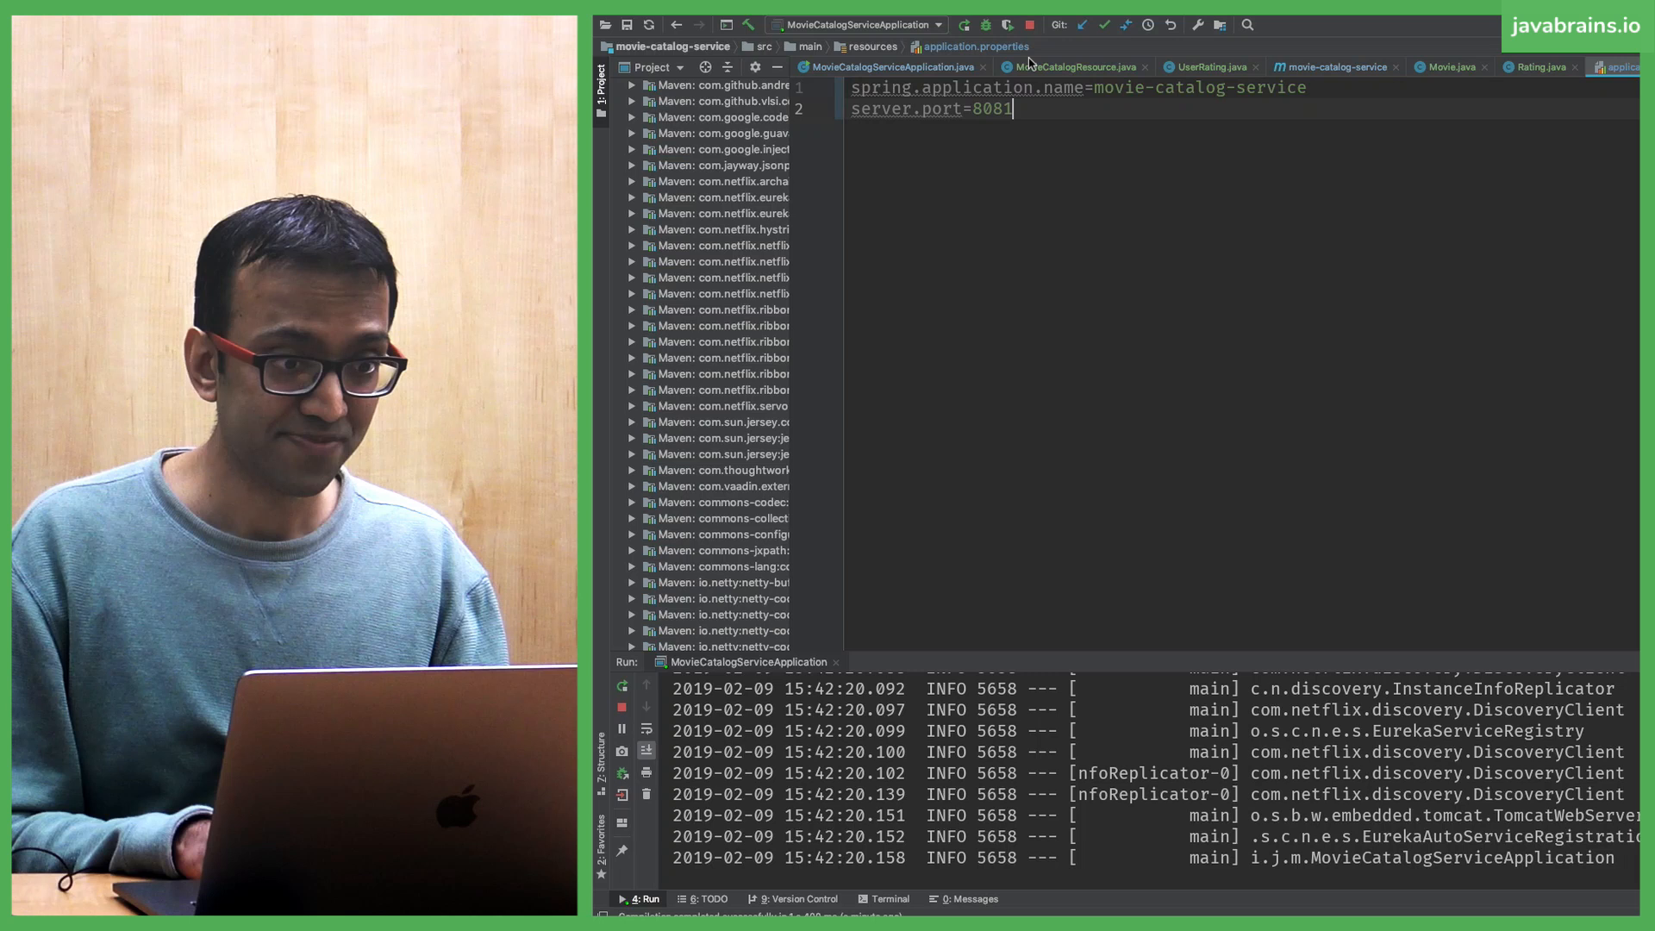
# View MovieCatalogResource.java, then the MovieCatalogServiceApplication.java tab with getRestTemplate
pyautogui.click(1069, 67)
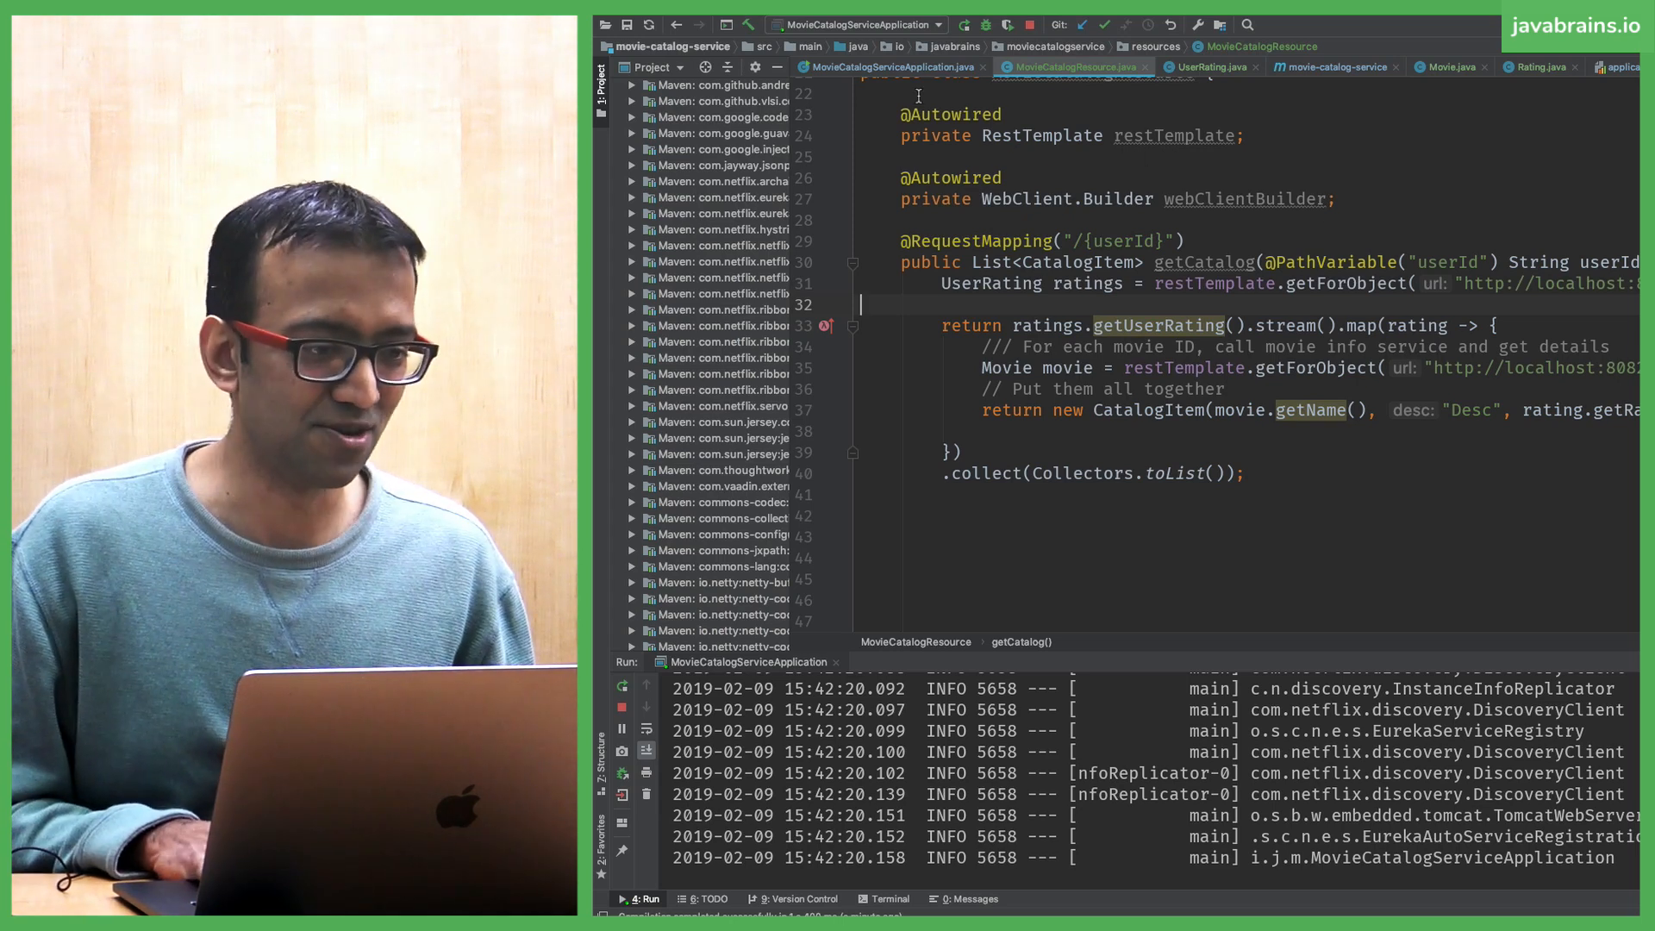
pyautogui.click(889, 66)
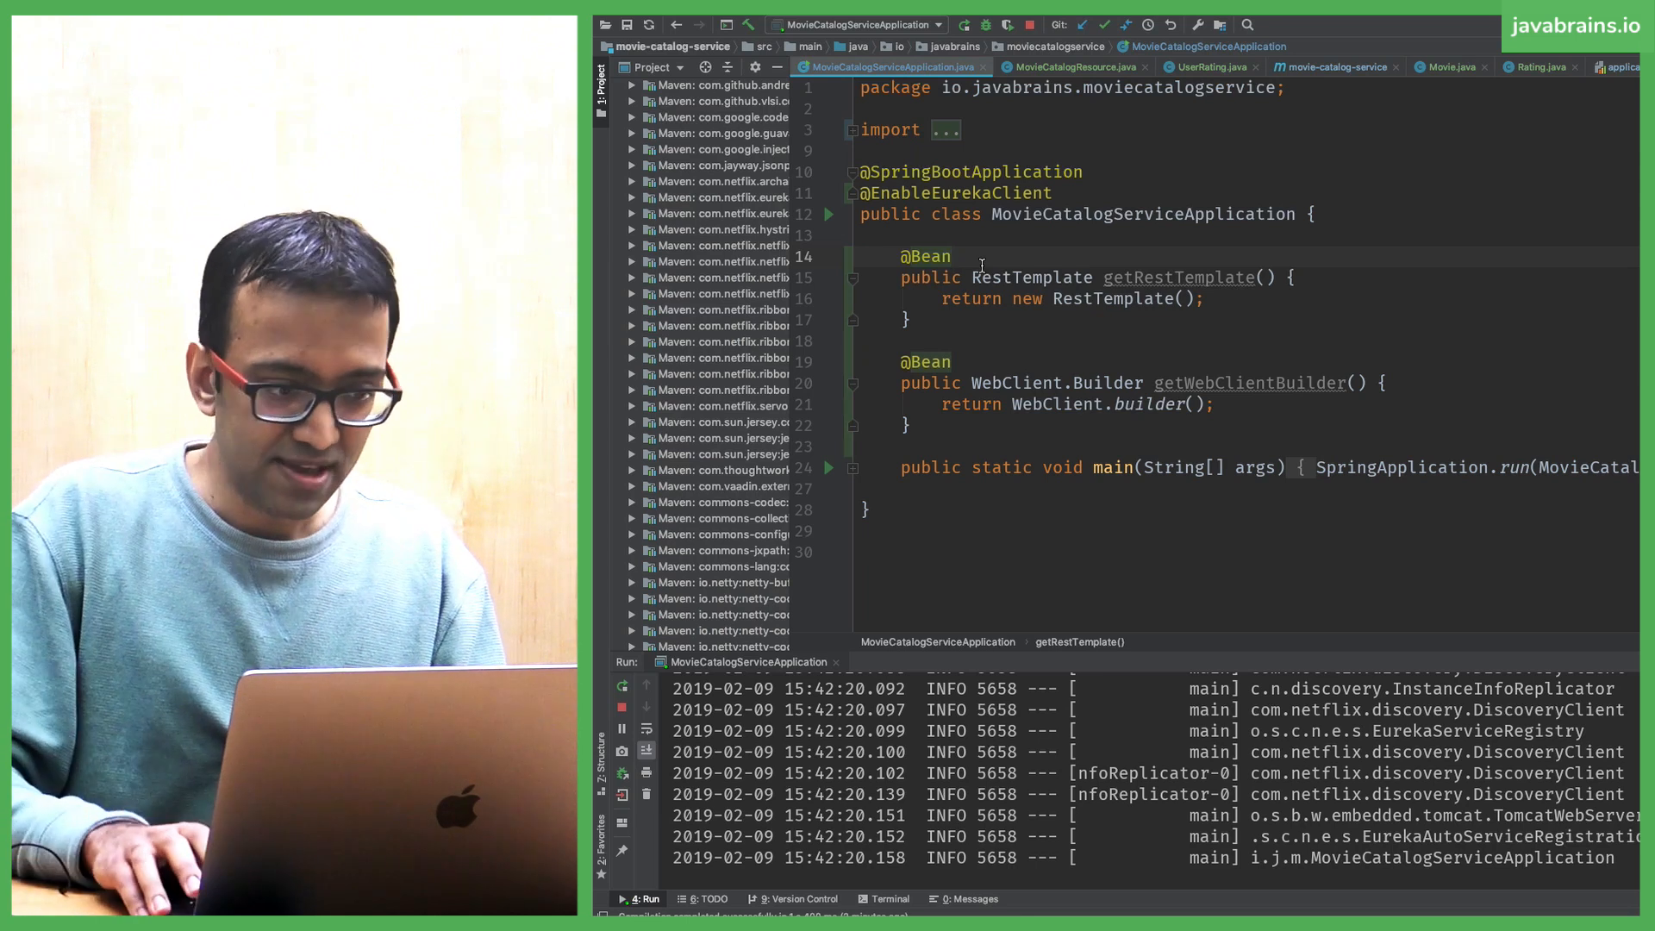
pyautogui.write('@LoadBalanced')
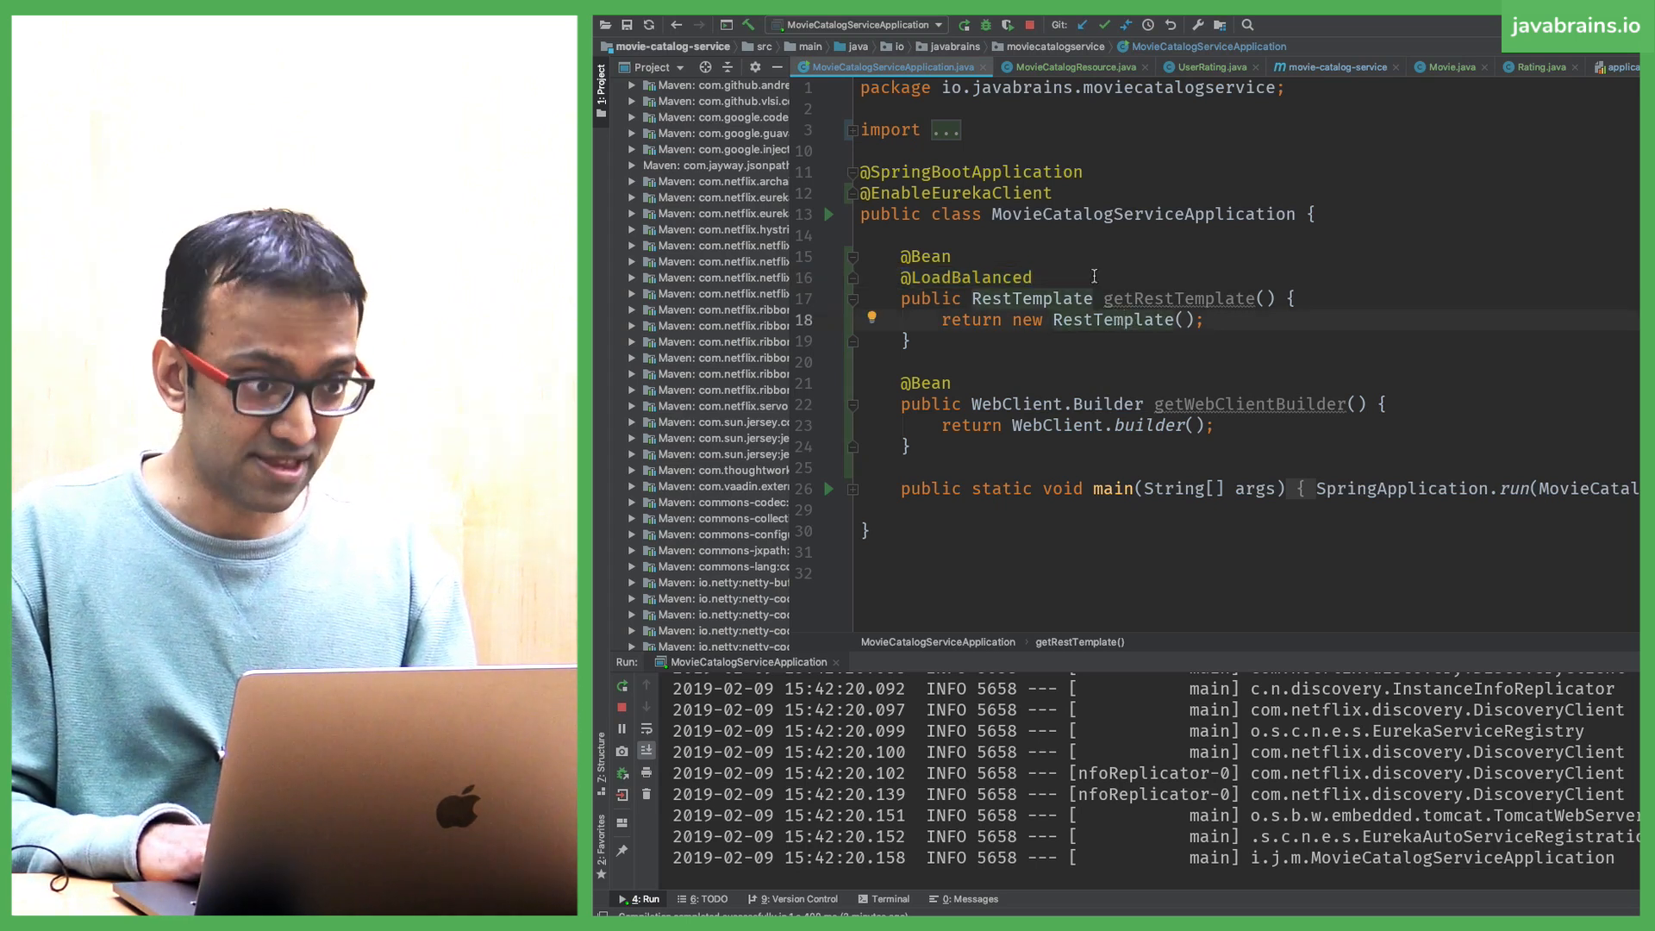
pyautogui.doubleClick(1110, 319)
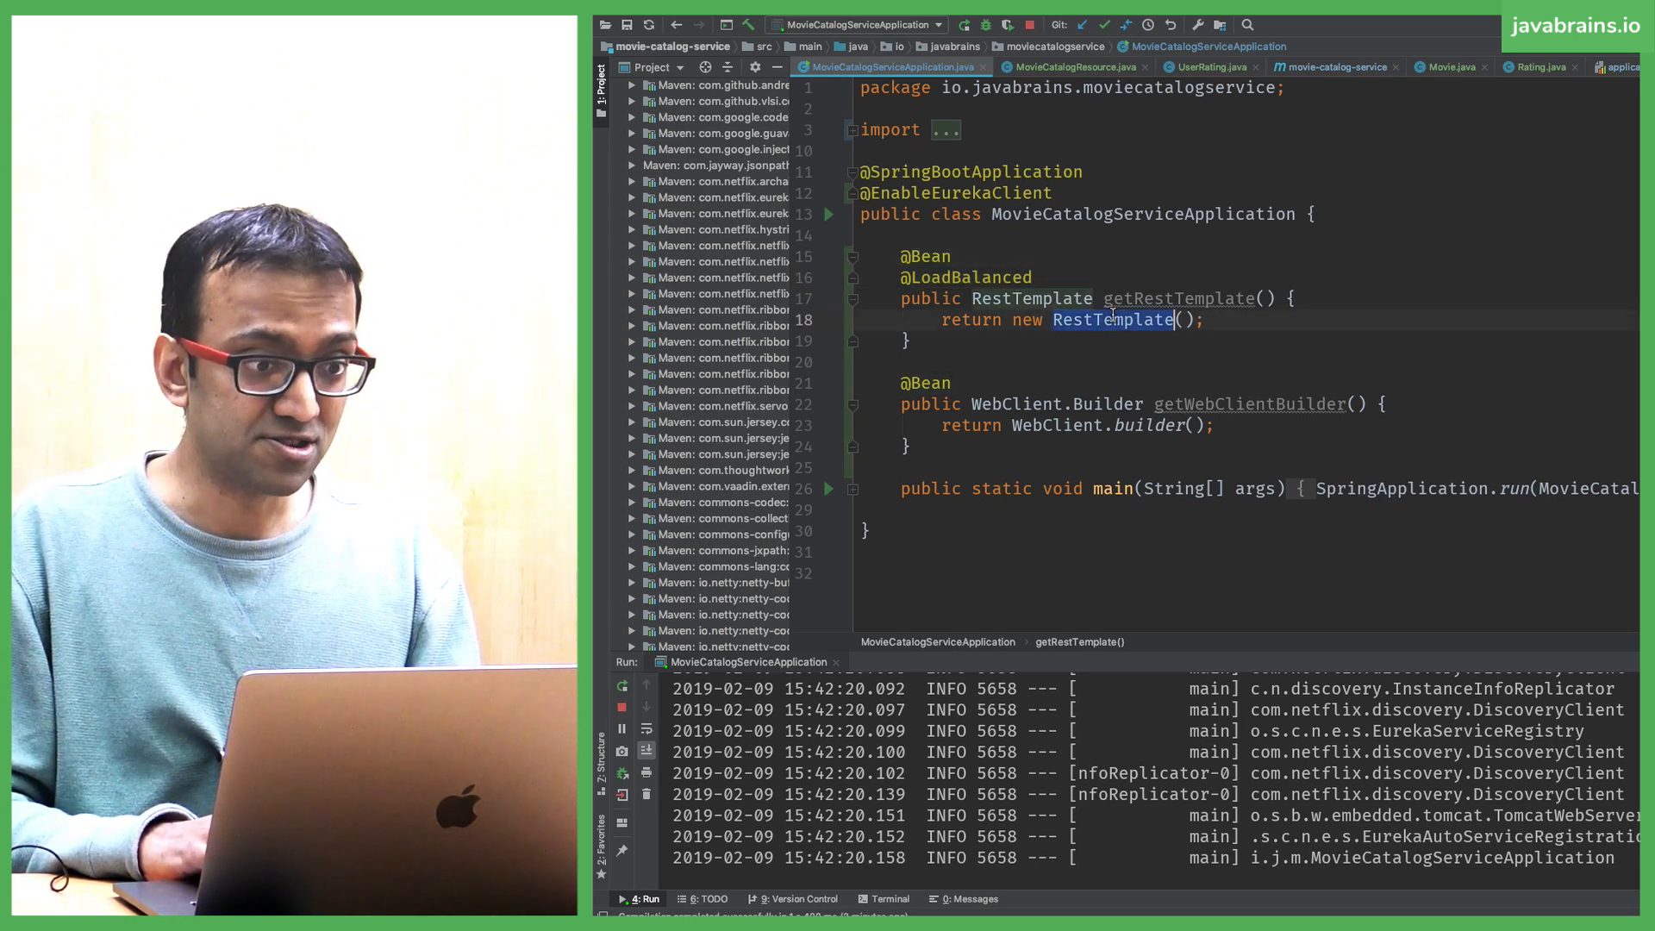
pyautogui.moveTo(1177, 297)
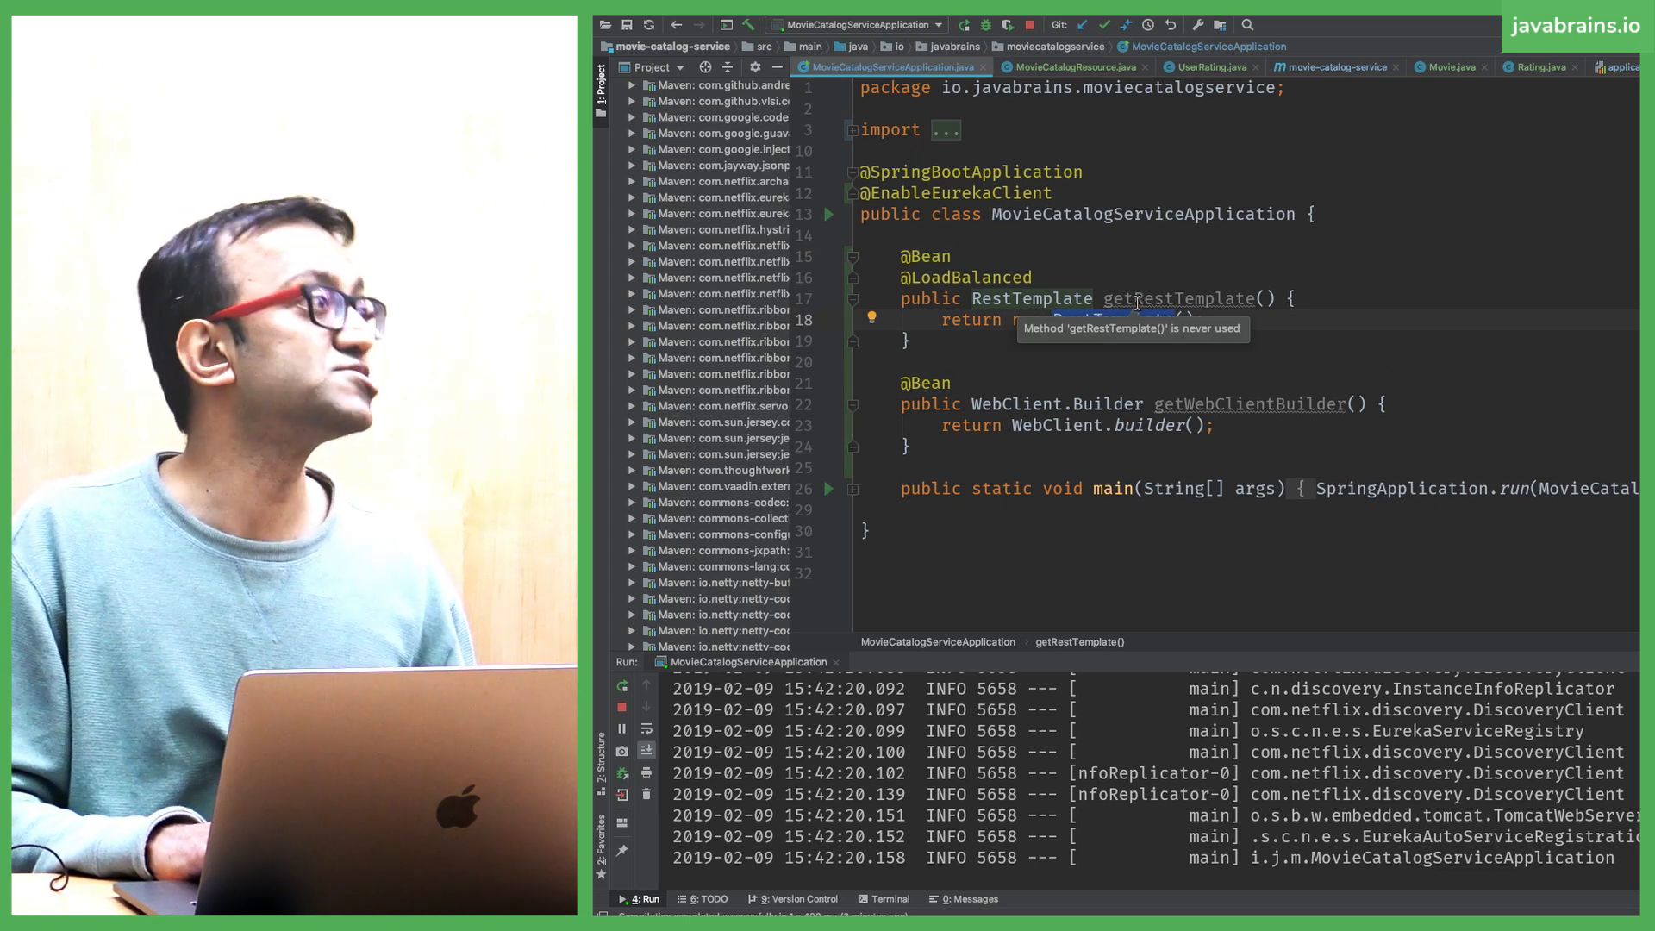
pyautogui.moveTo(1133, 206)
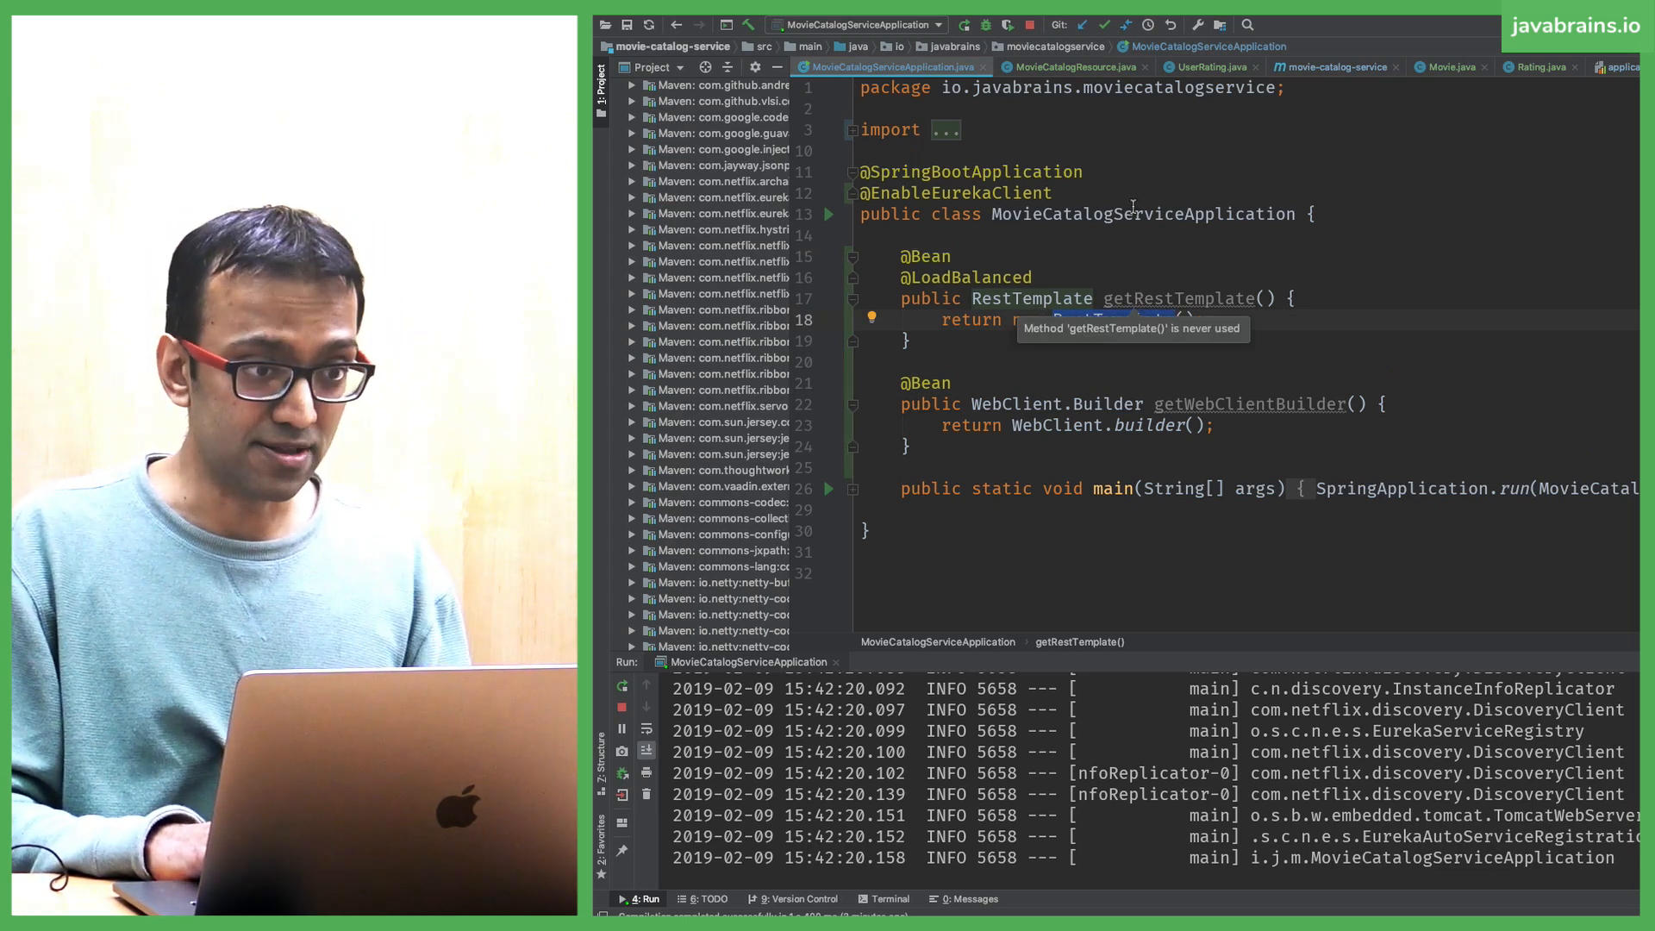
pyautogui.click(1072, 67)
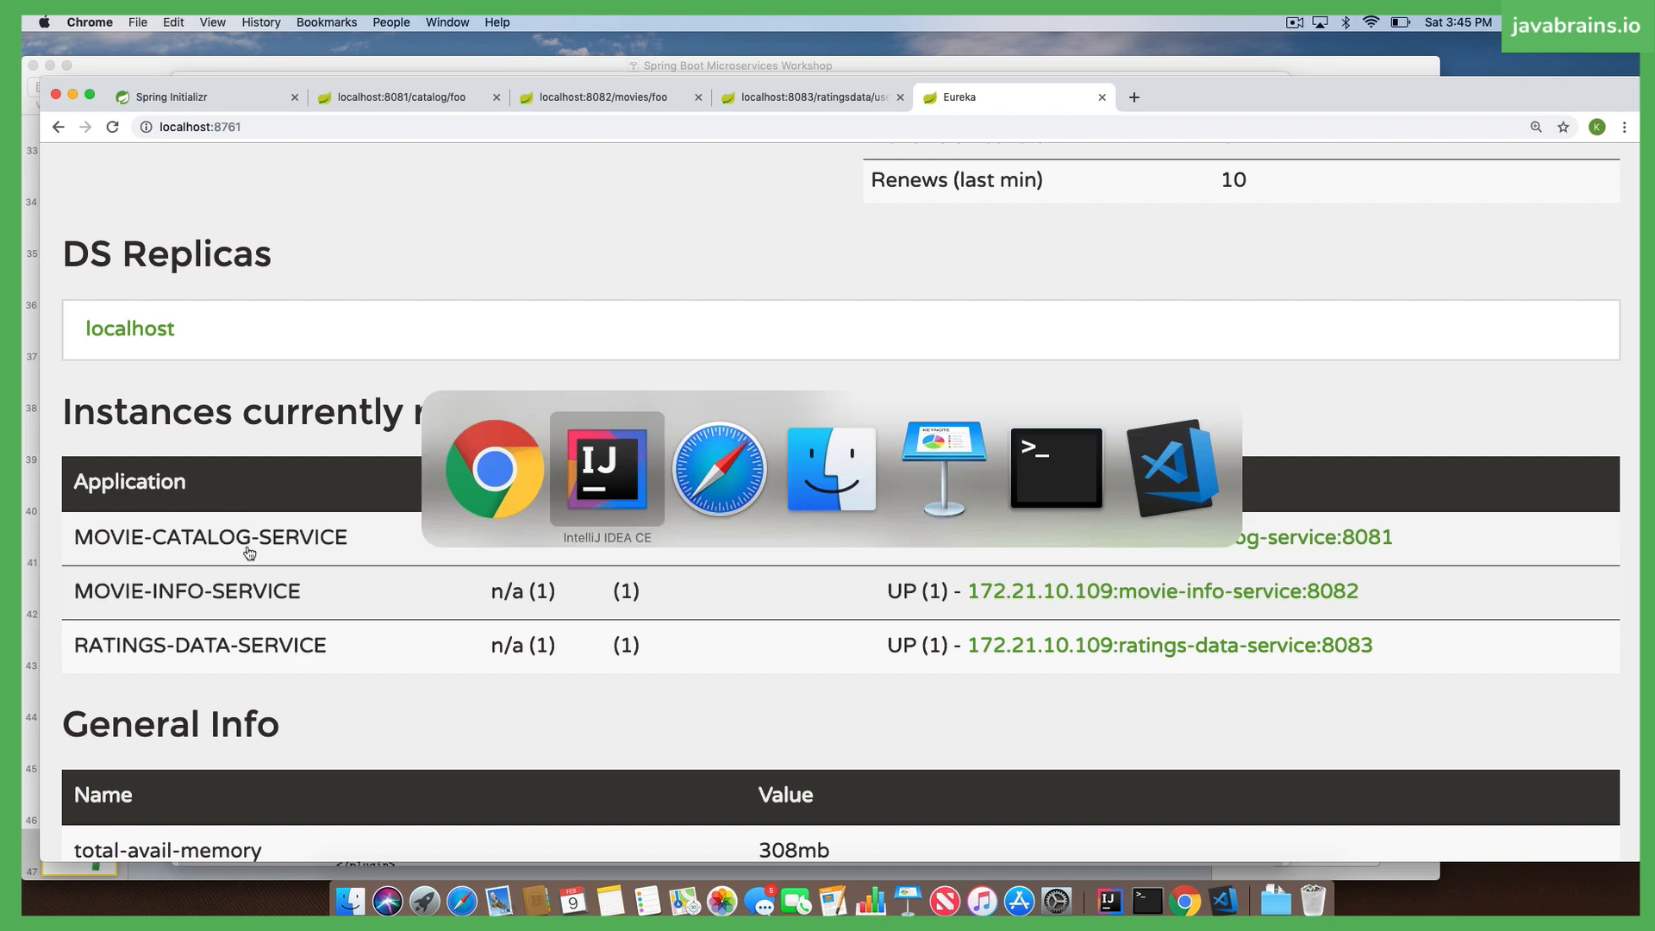
pyautogui.click(606, 467)
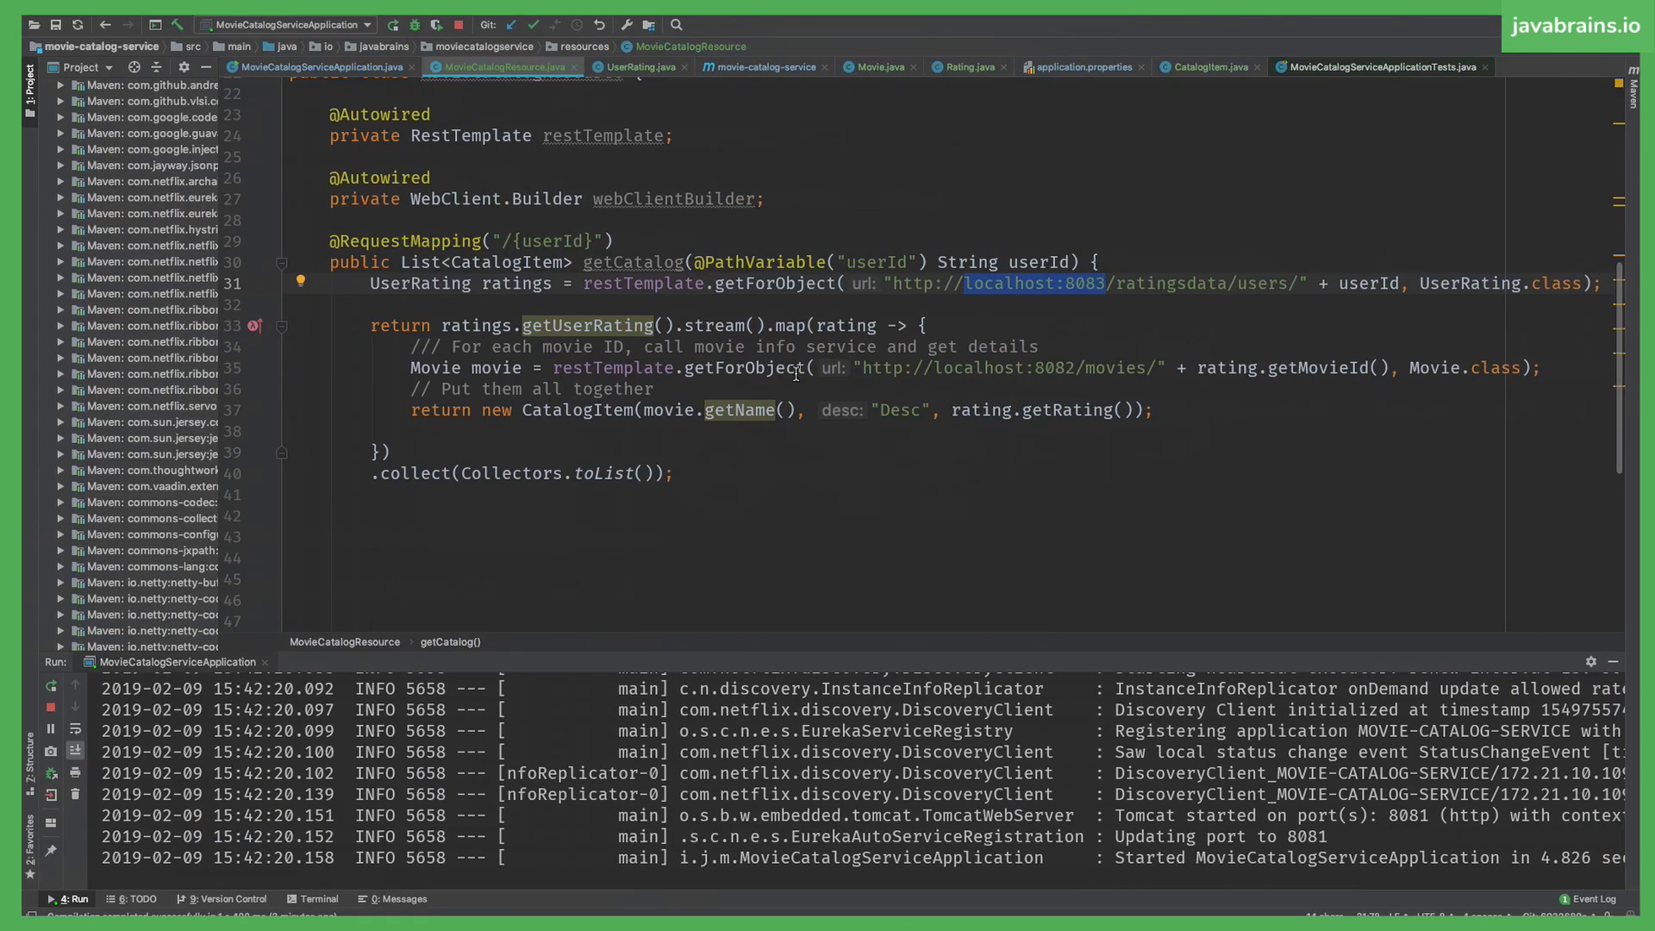
# Replace localhost:8083 with ratigs-data-service and localhost:8082 with movie-info-service in the URLs
pyautogui.click(960, 283)
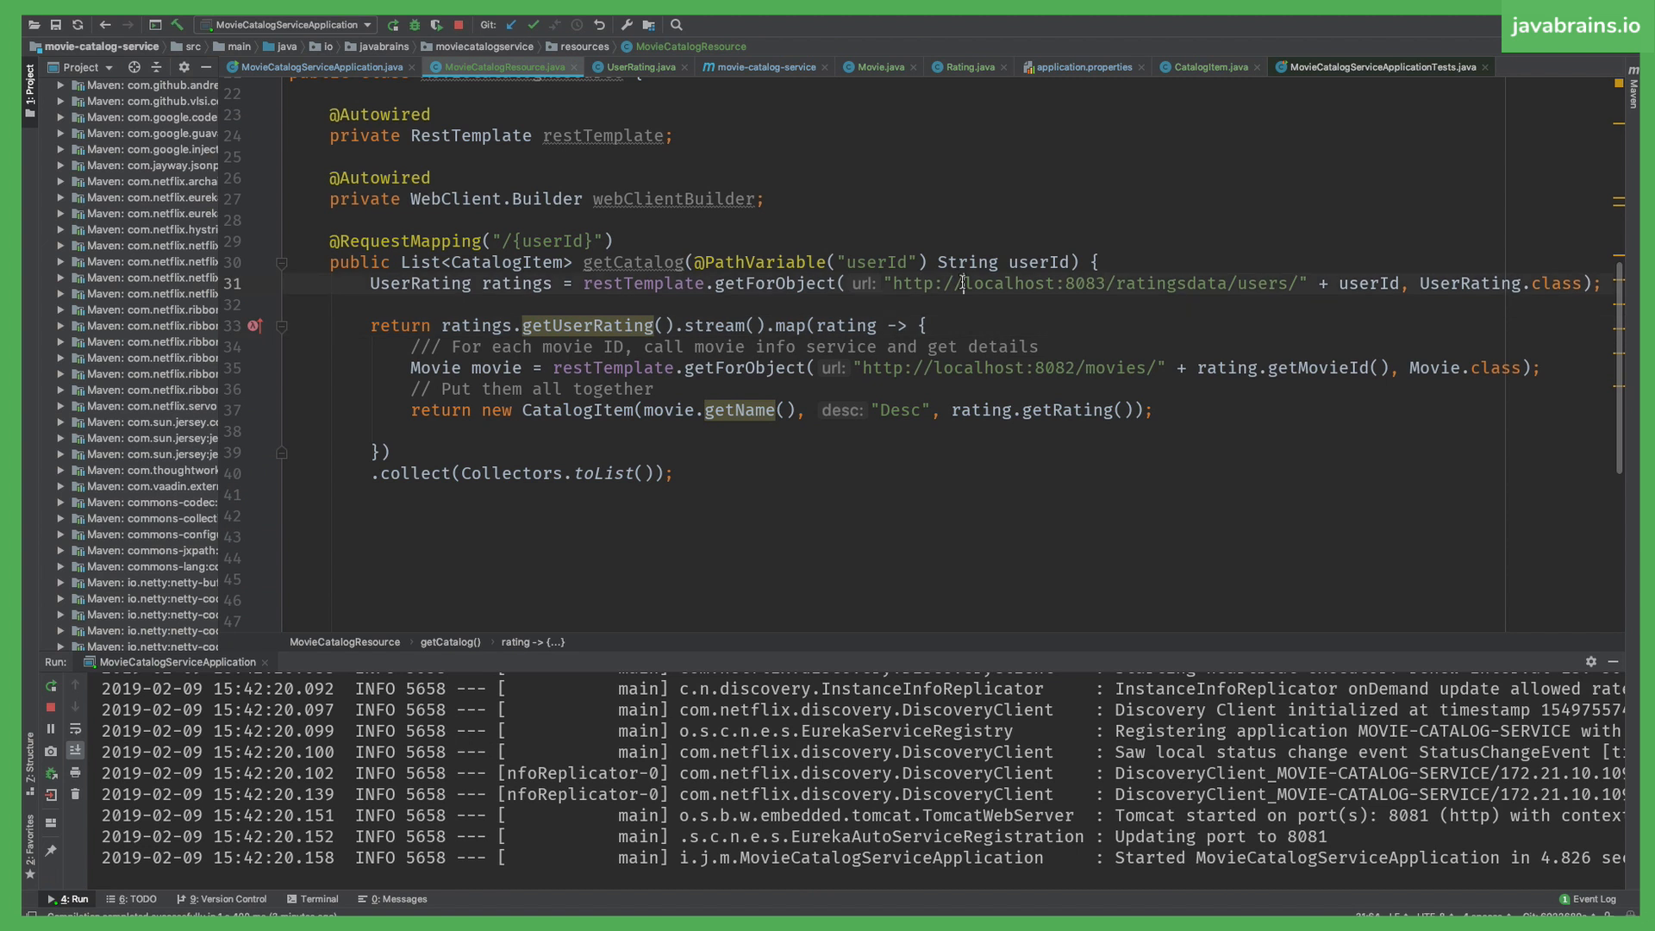
pyautogui.doubleClick(1033, 283)
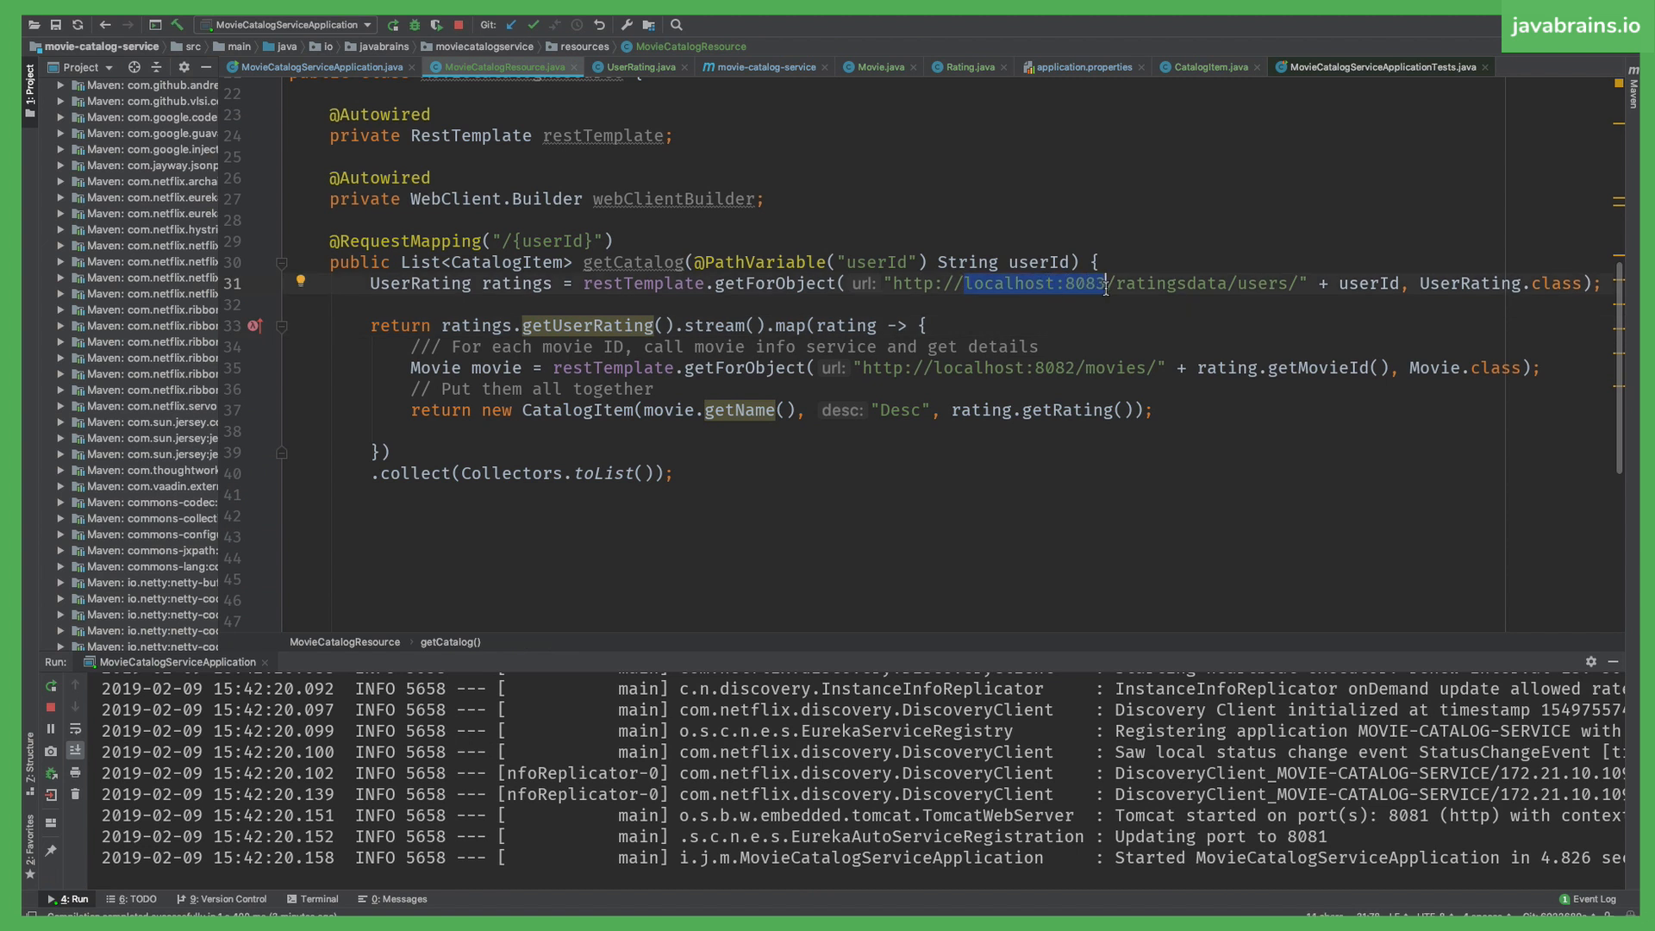
pyautogui.write('ratigs-data-service')
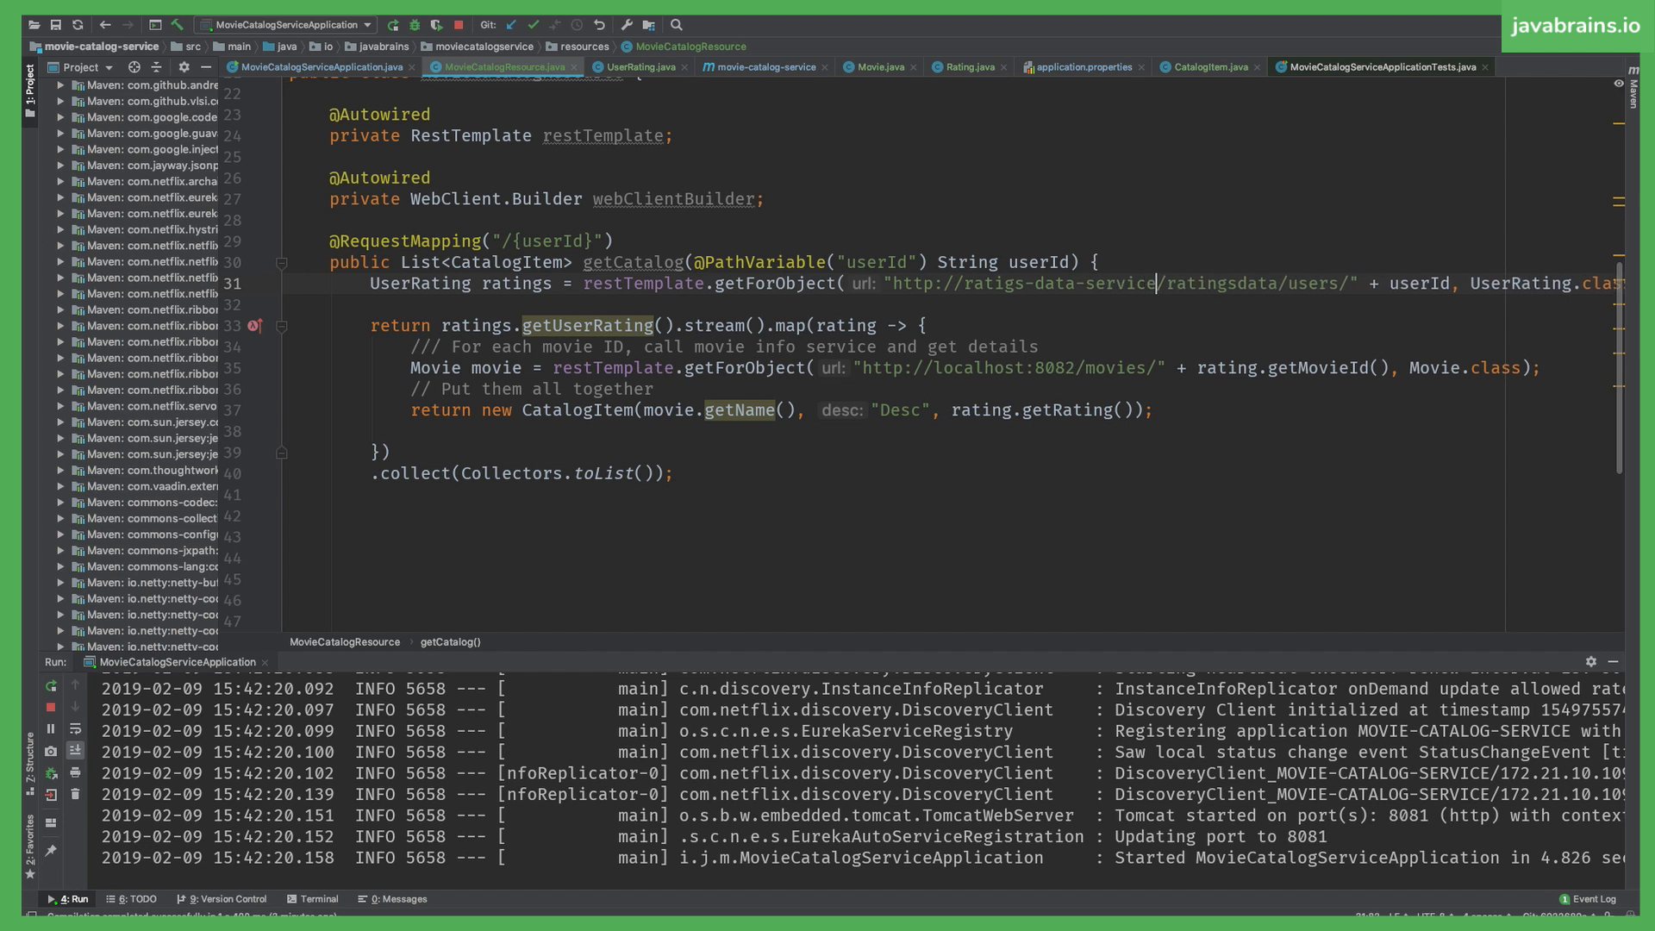
pyautogui.doubleClick(1055, 283)
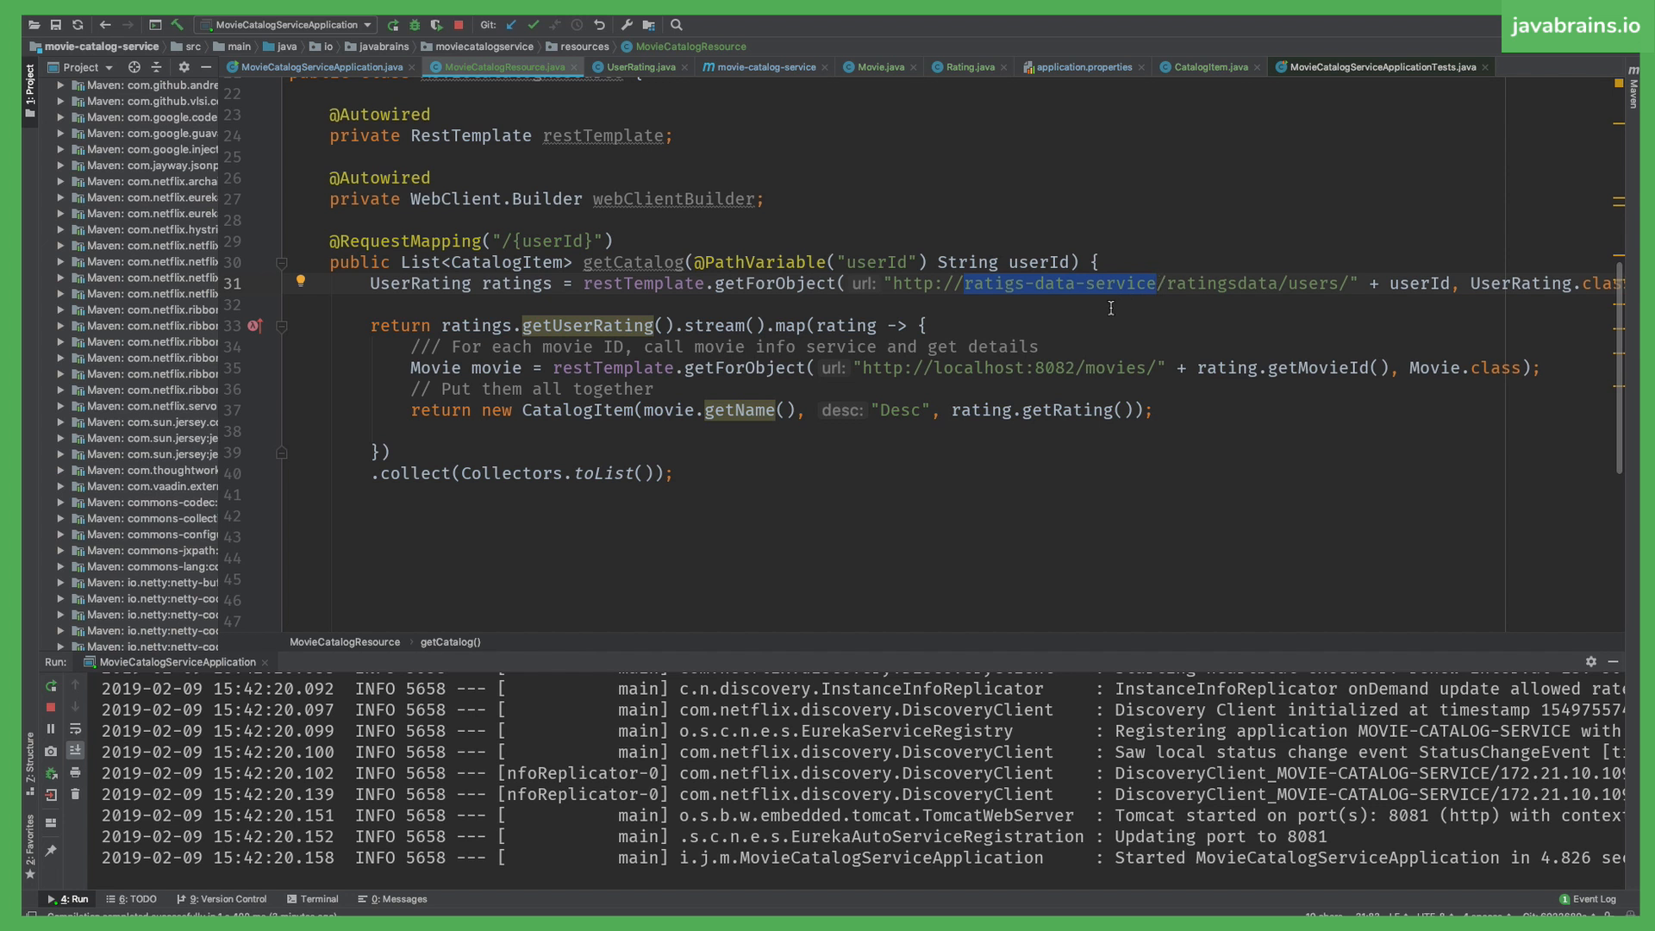
pyautogui.click(941, 367)
pyautogui.write('movie-info-service')
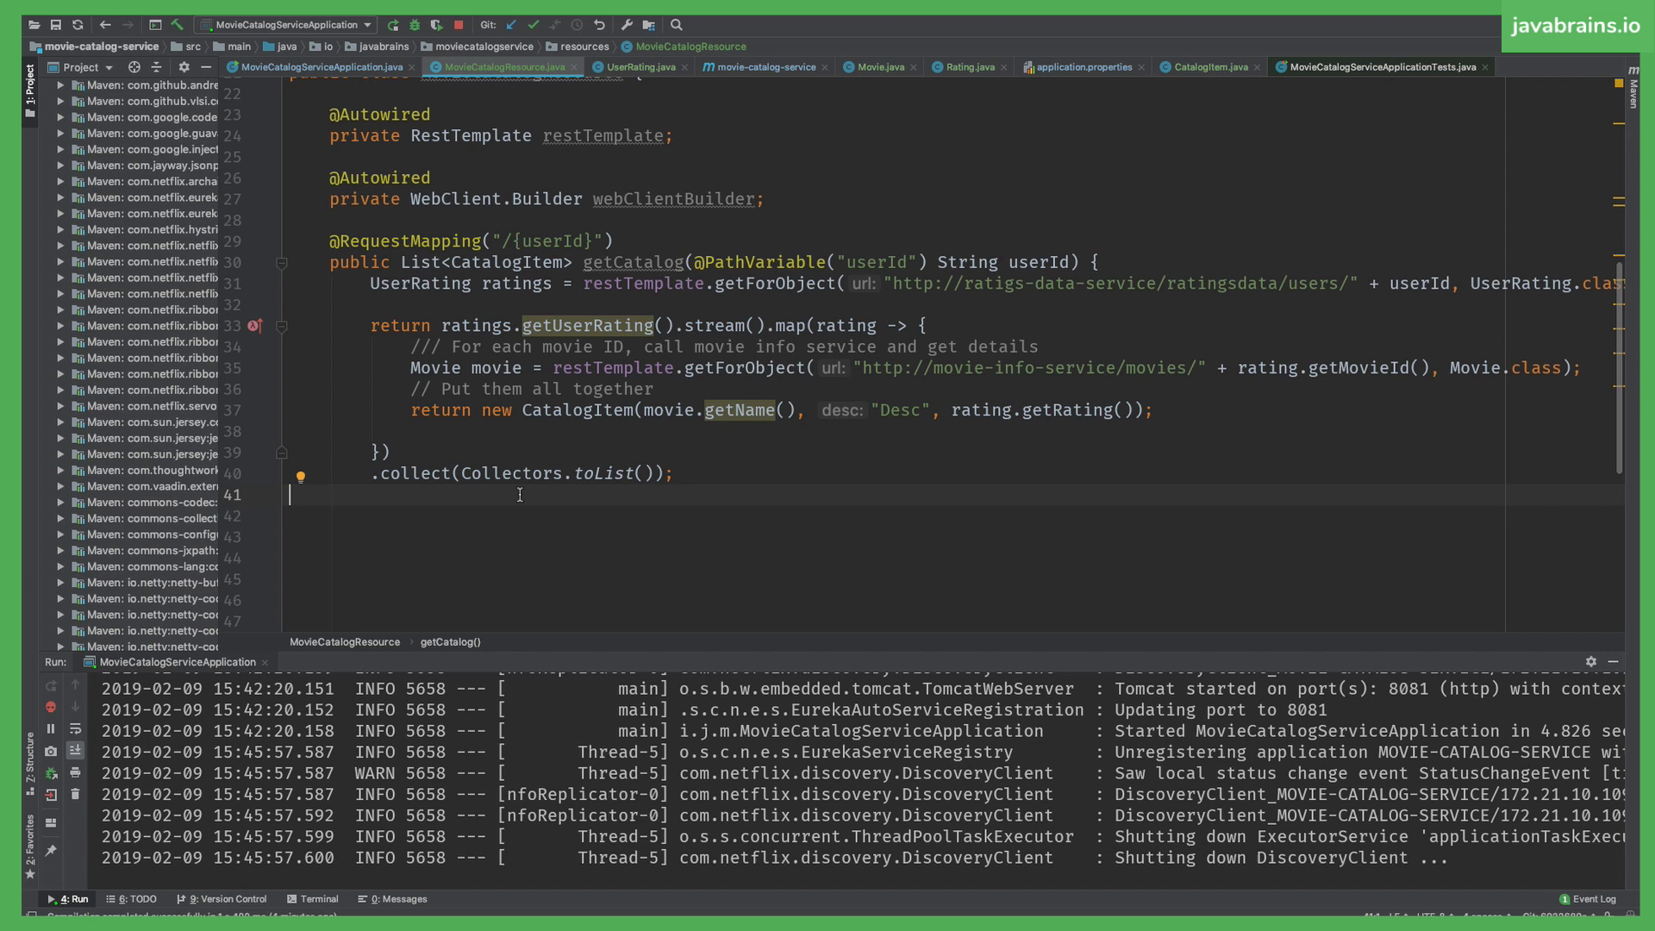
# Rerun MovieCatalogServiceApplication from the Run tool window
pyautogui.click(47, 707)
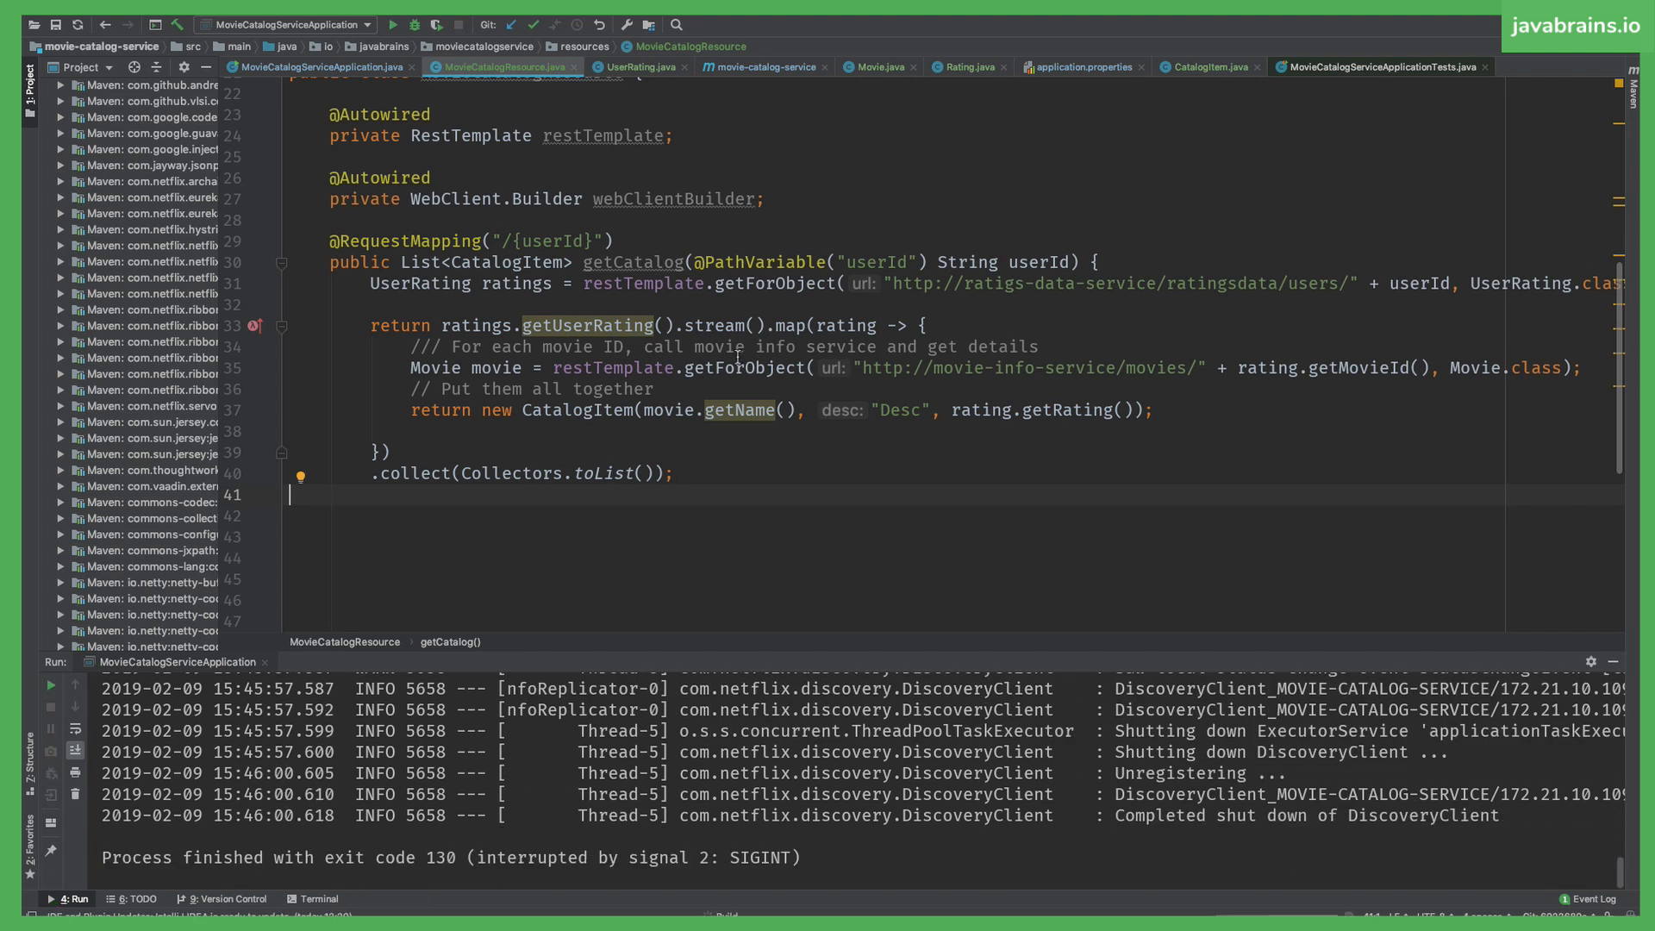
pyautogui.click(394, 25)
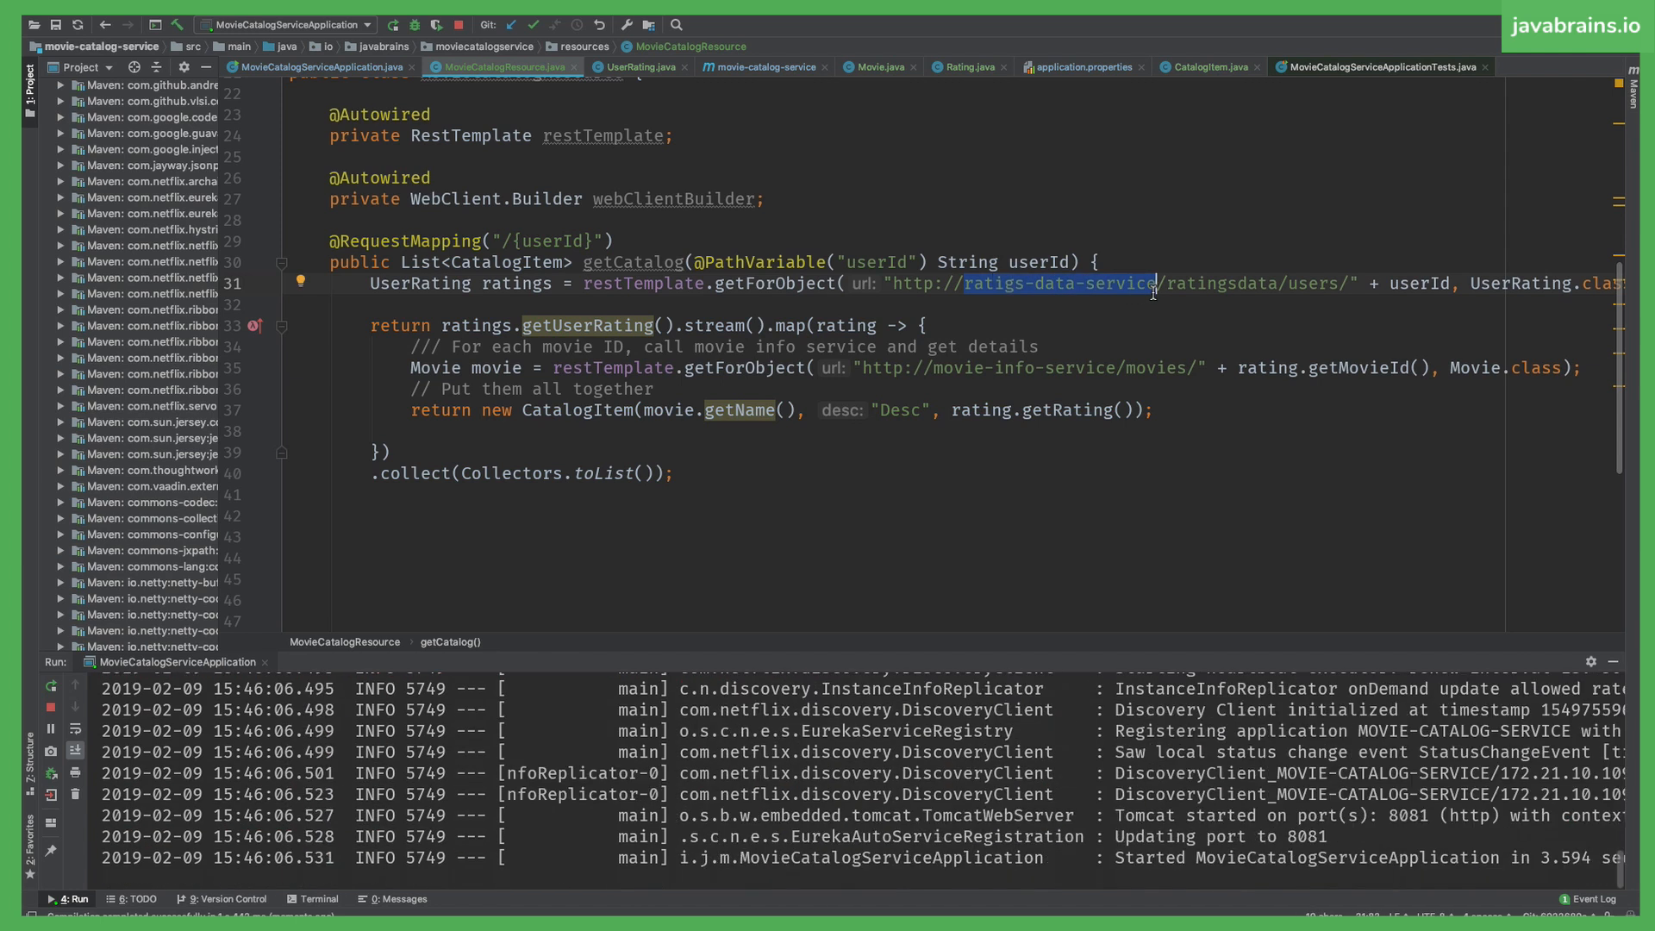
pyautogui.moveTo(1114, 287)
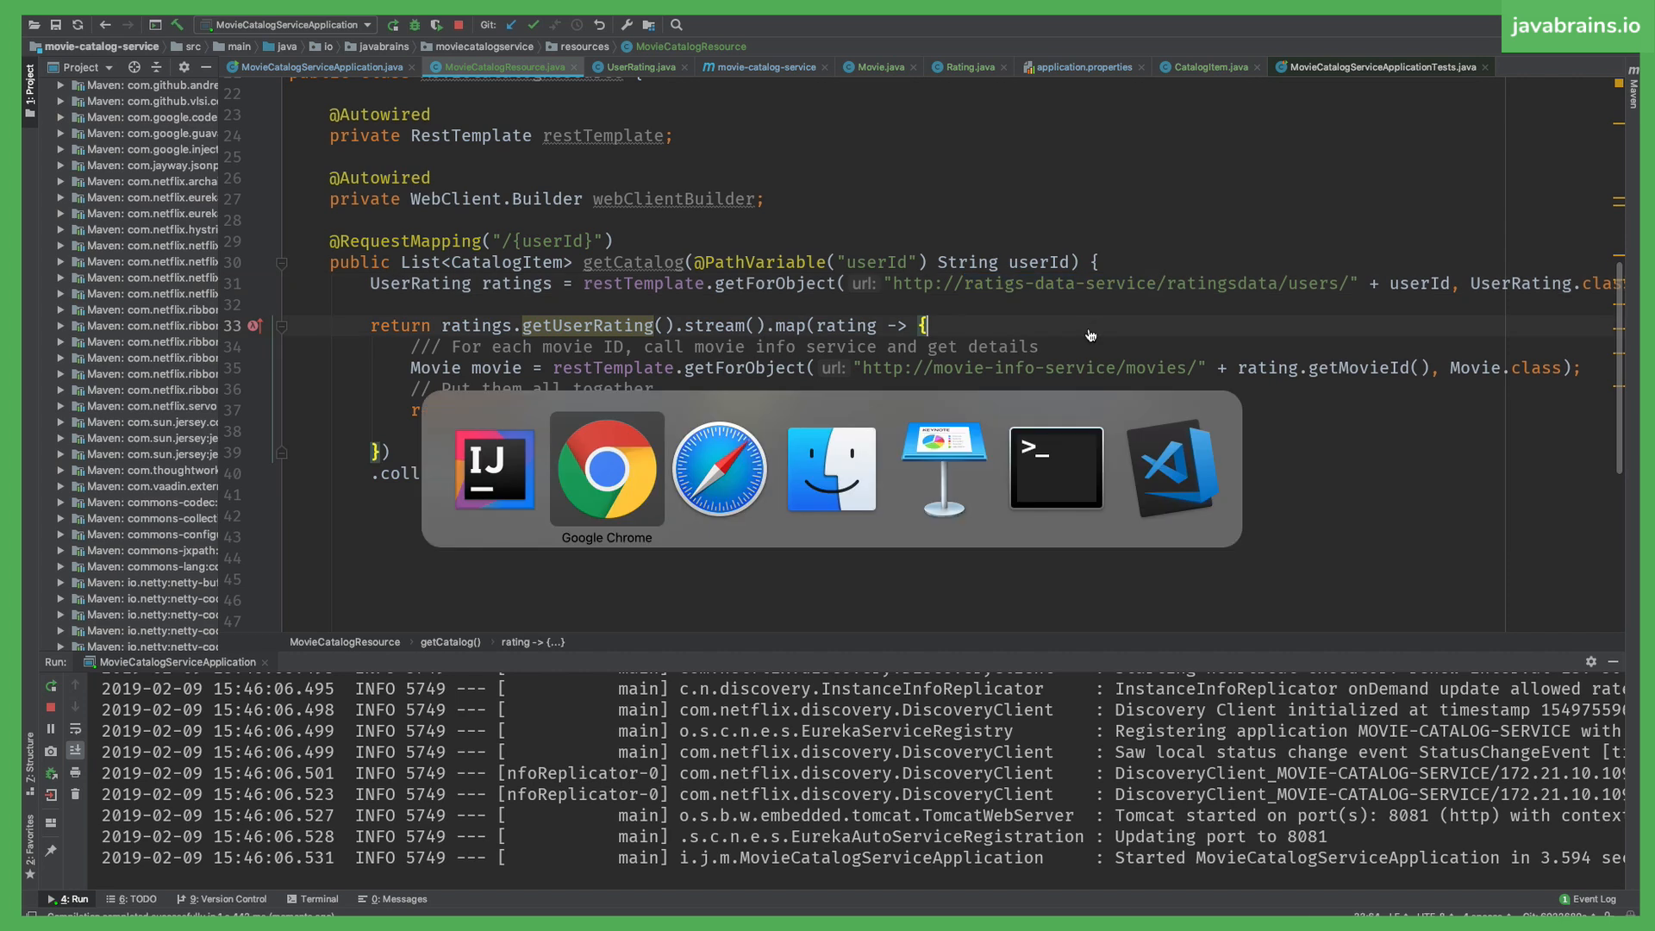
# Reload localhost:8081/catalog/foo in Chrome to test the catalog endpoint
pyautogui.click(606, 469)
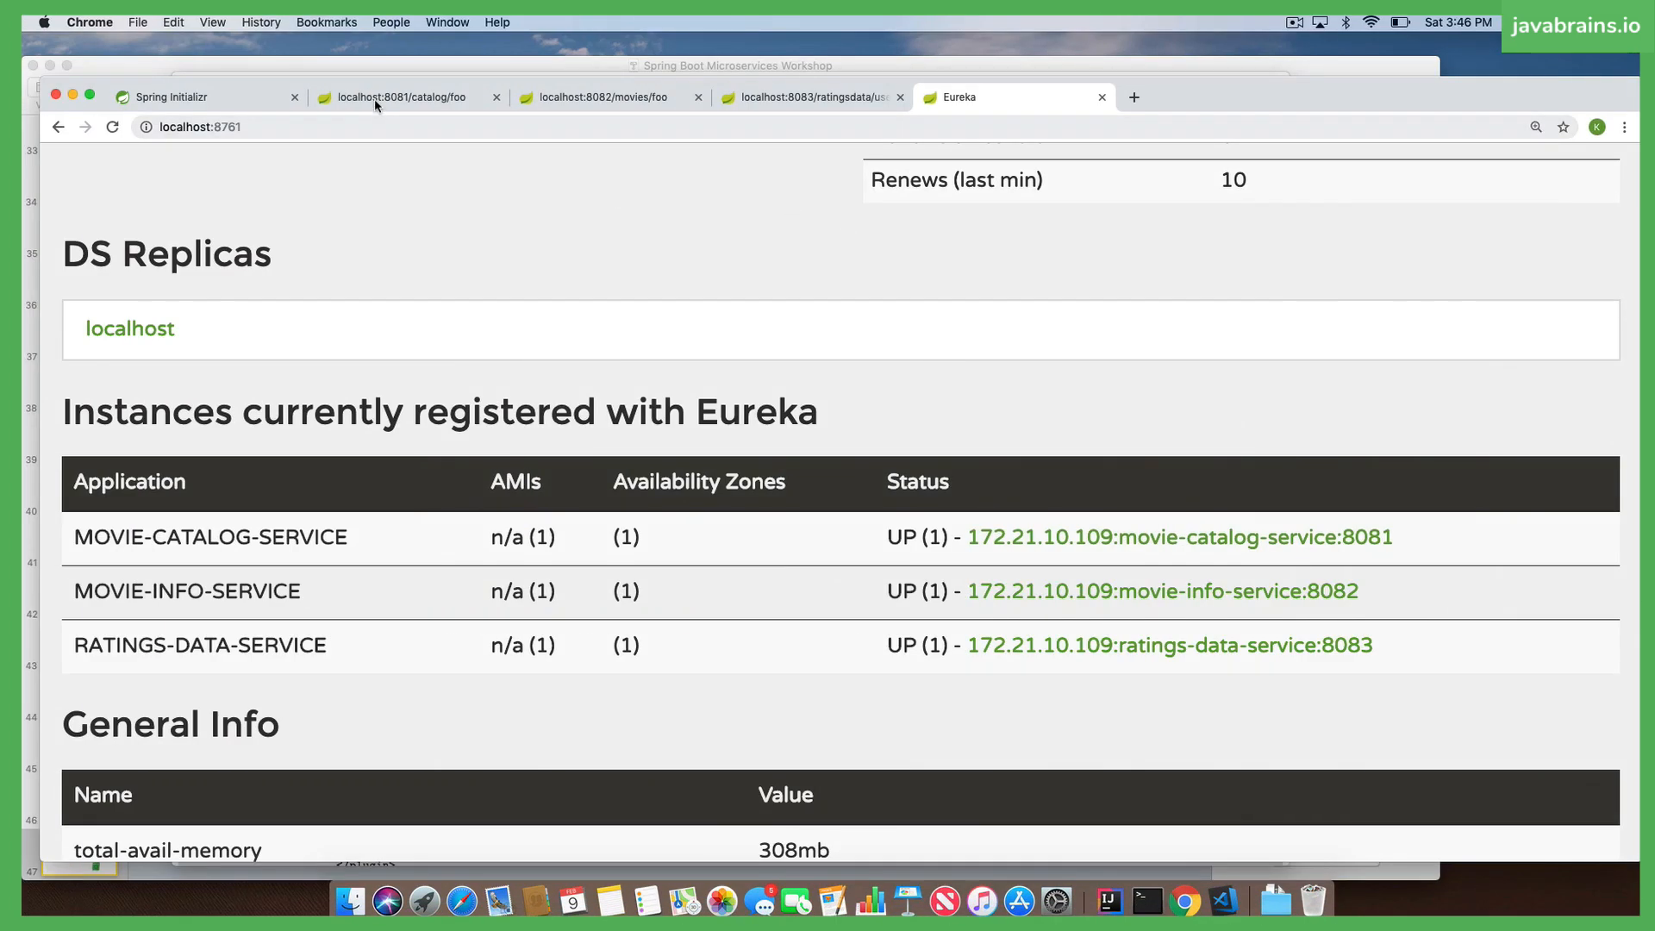
pyautogui.click(400, 97)
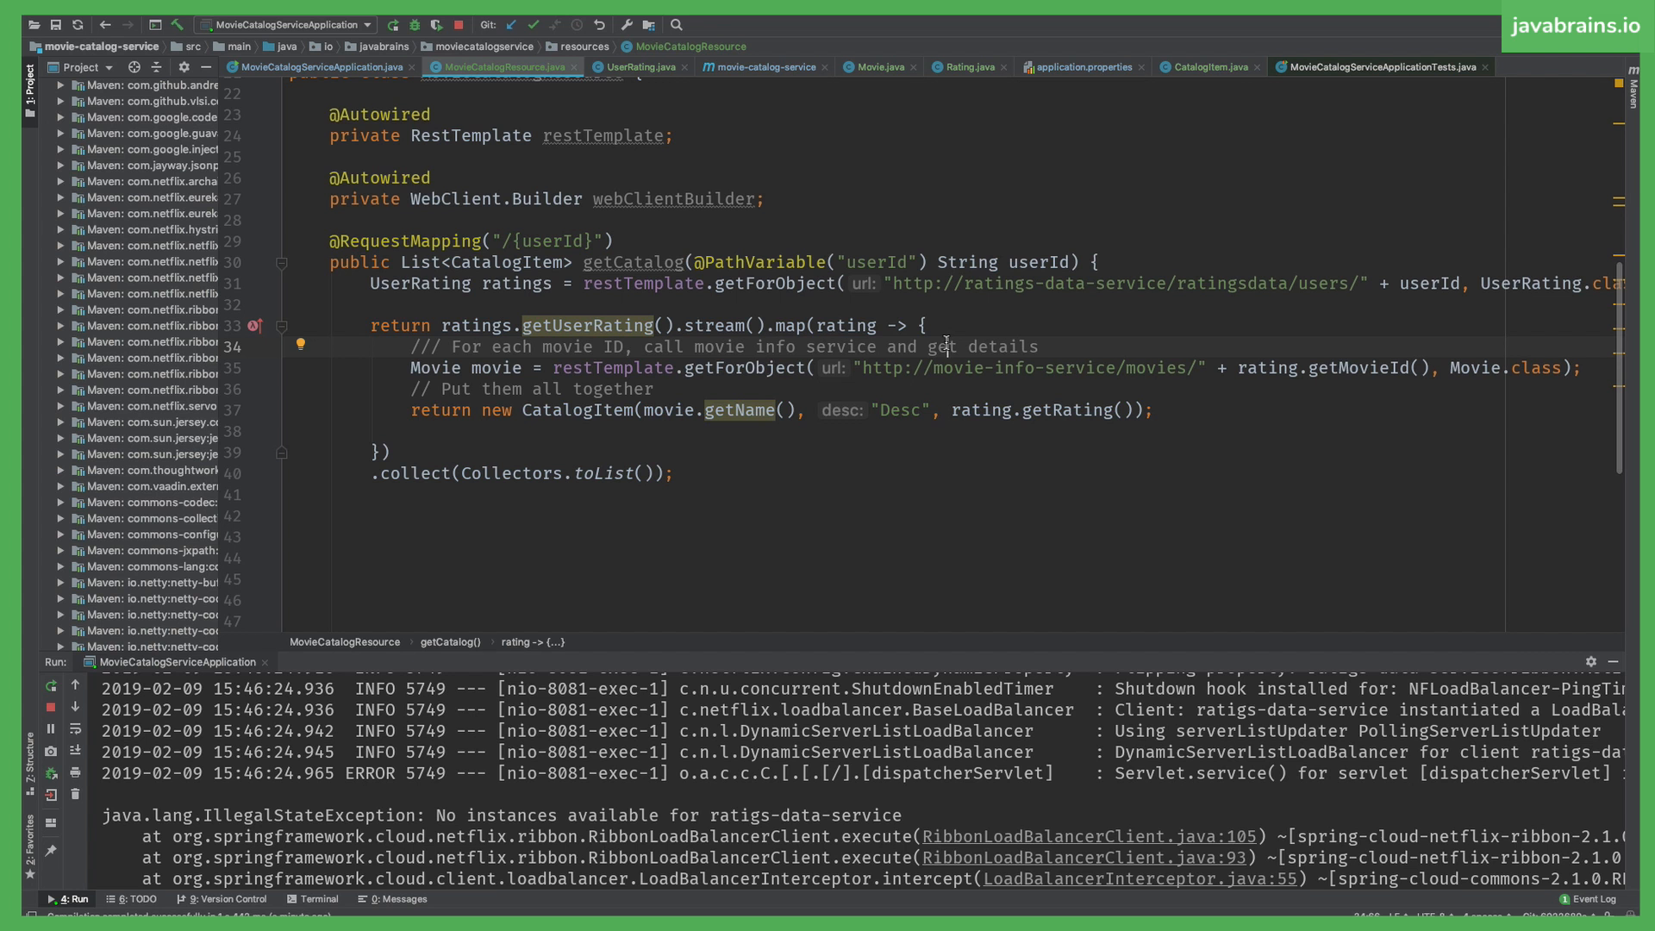
pyautogui.moveTo(238, 598)
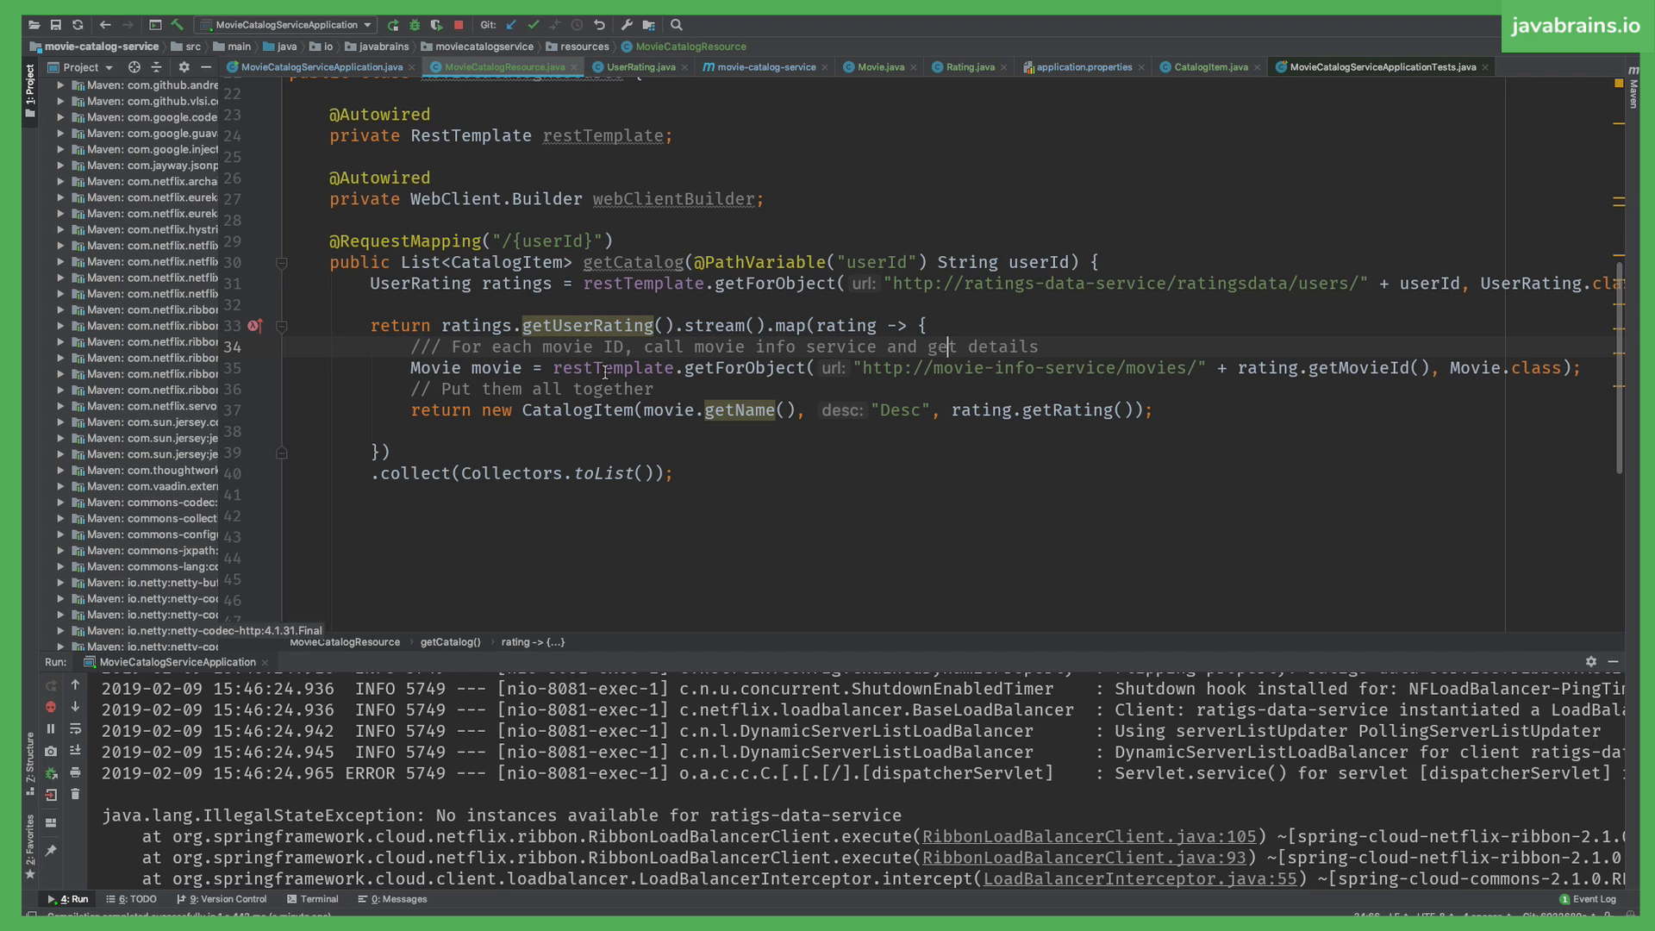
# Fix 'ratigs-data-service' to 'ratings-data-service' and rerun the movie catalog service
pyautogui.click(51, 683)
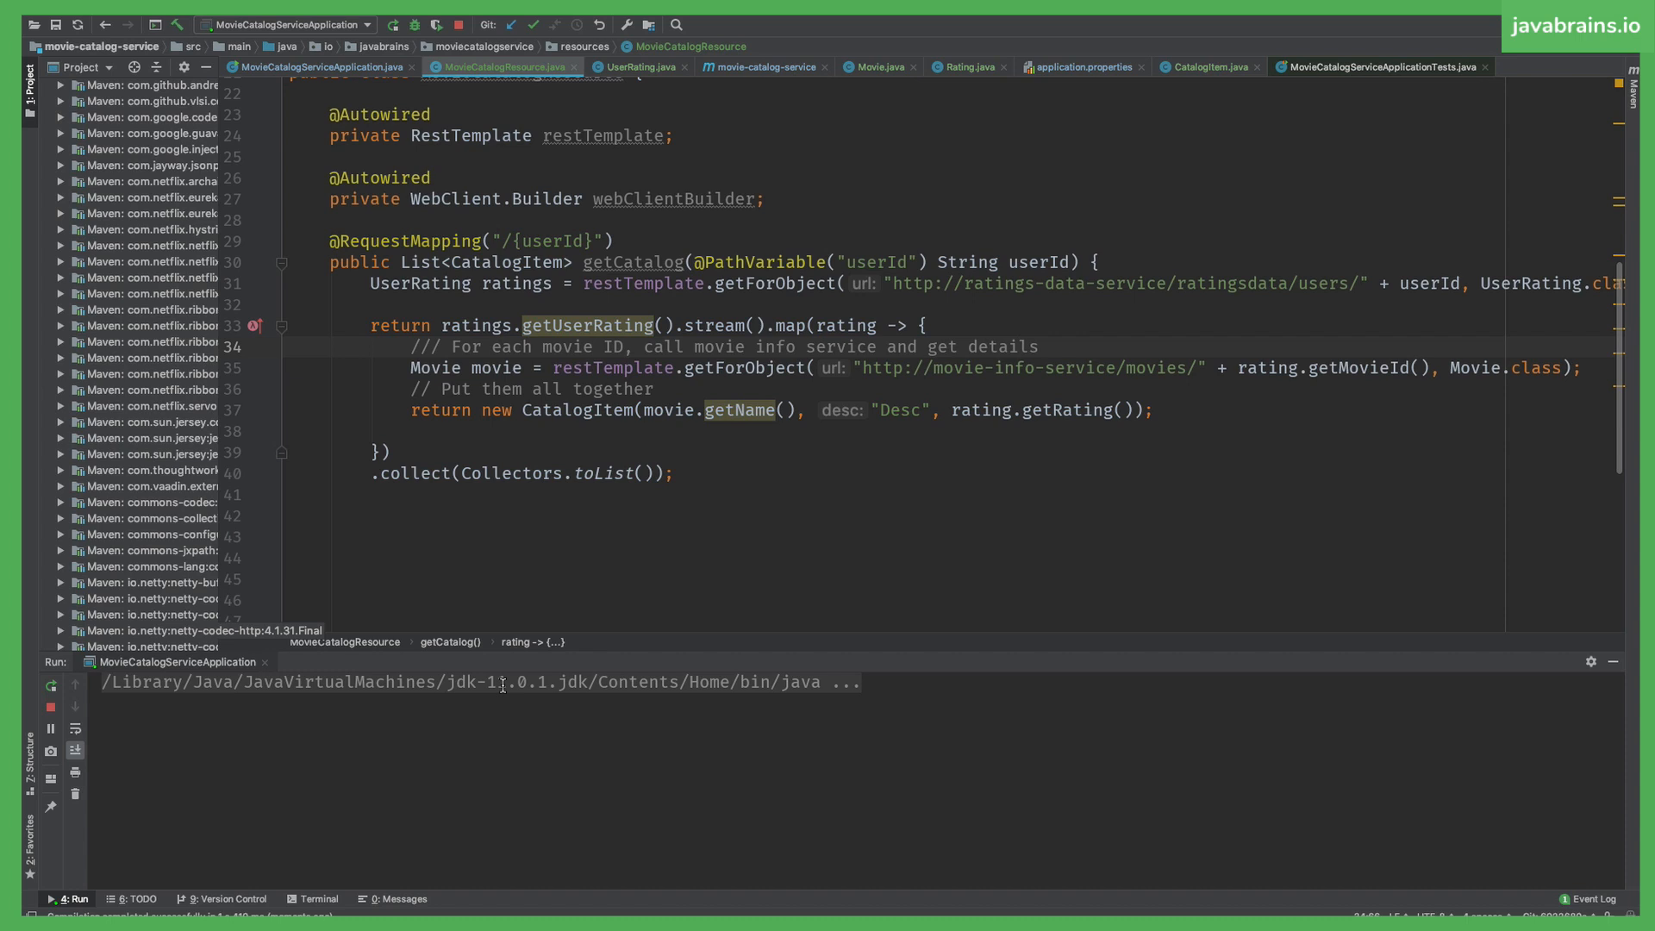
pyautogui.click(48, 684)
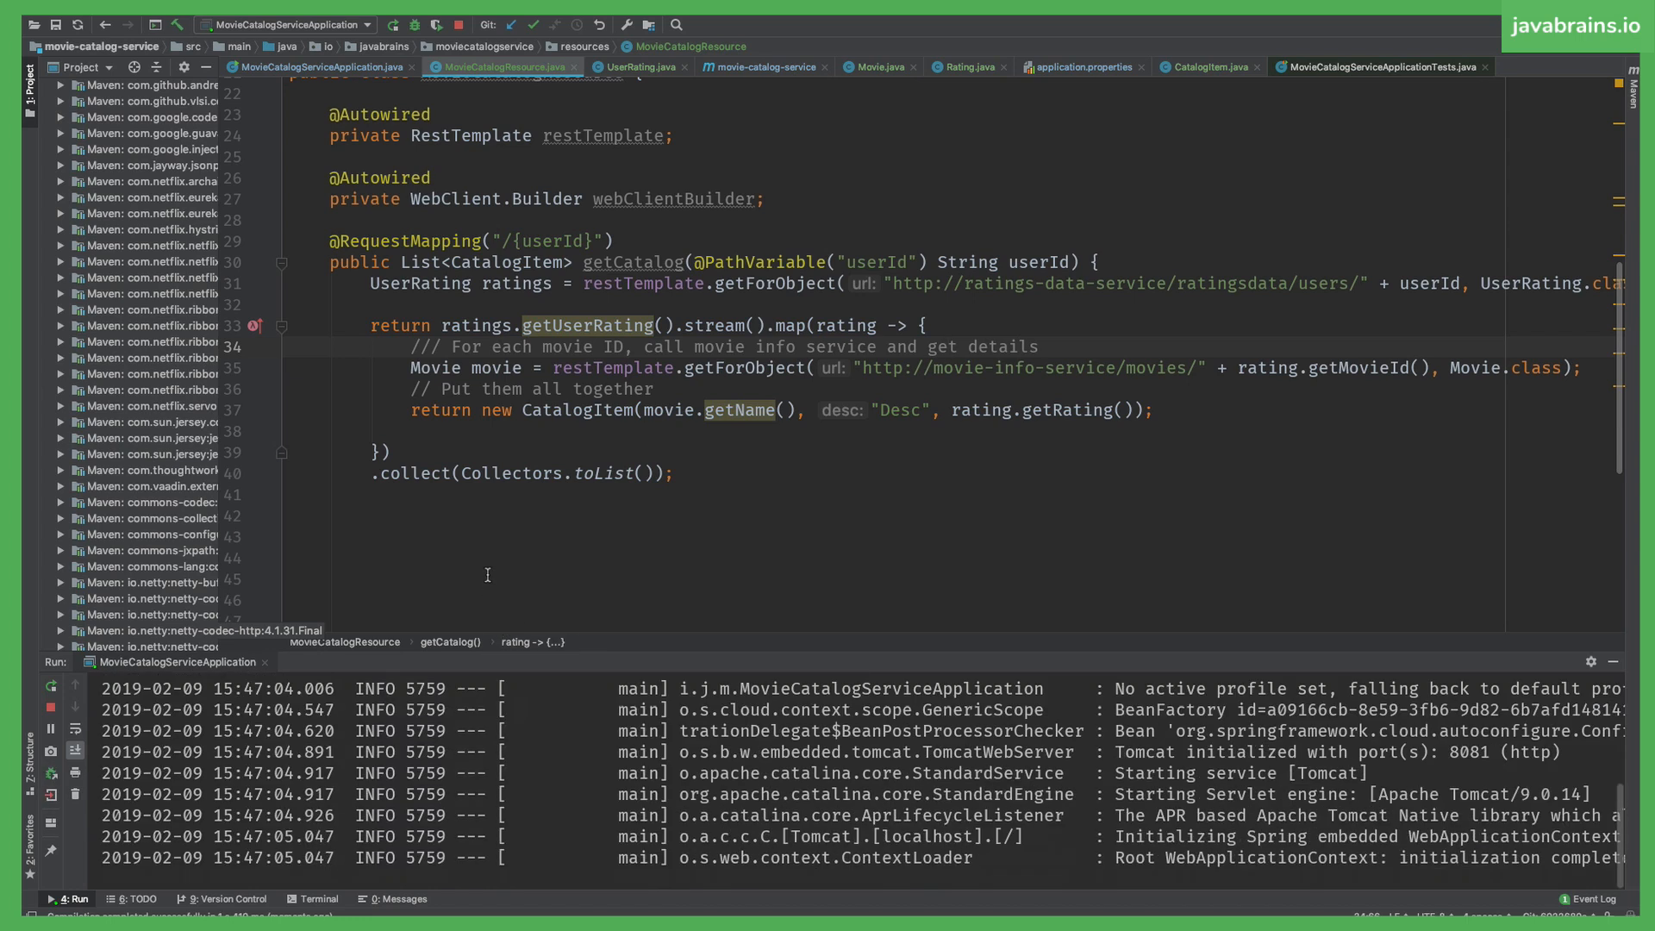